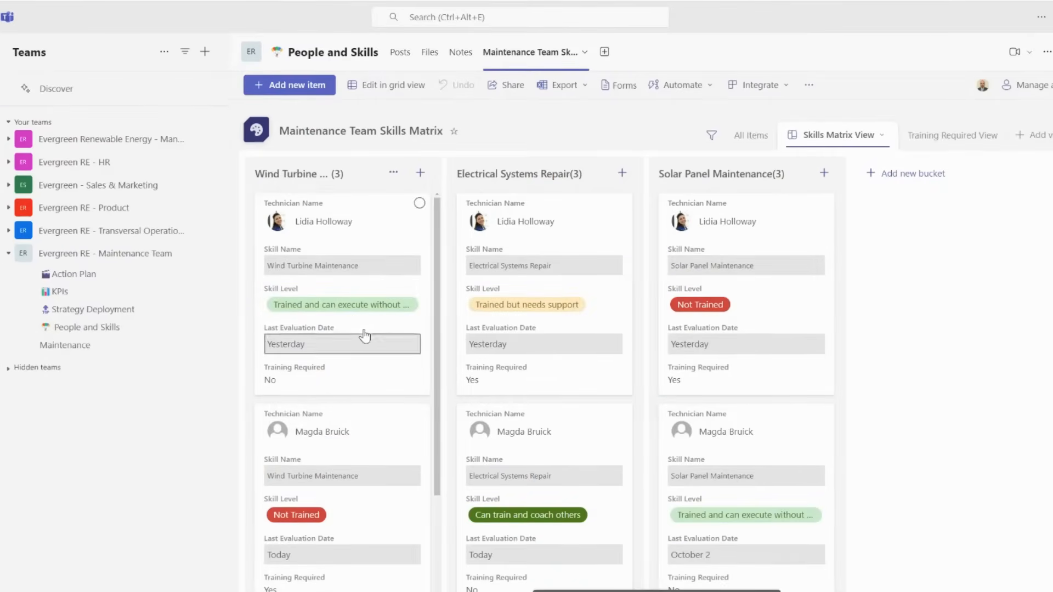
Add a Lists tab to the People and Skills channel and open it.
{"action": "scroll", "scroll_direction": "down", "scroll_amount": 3}
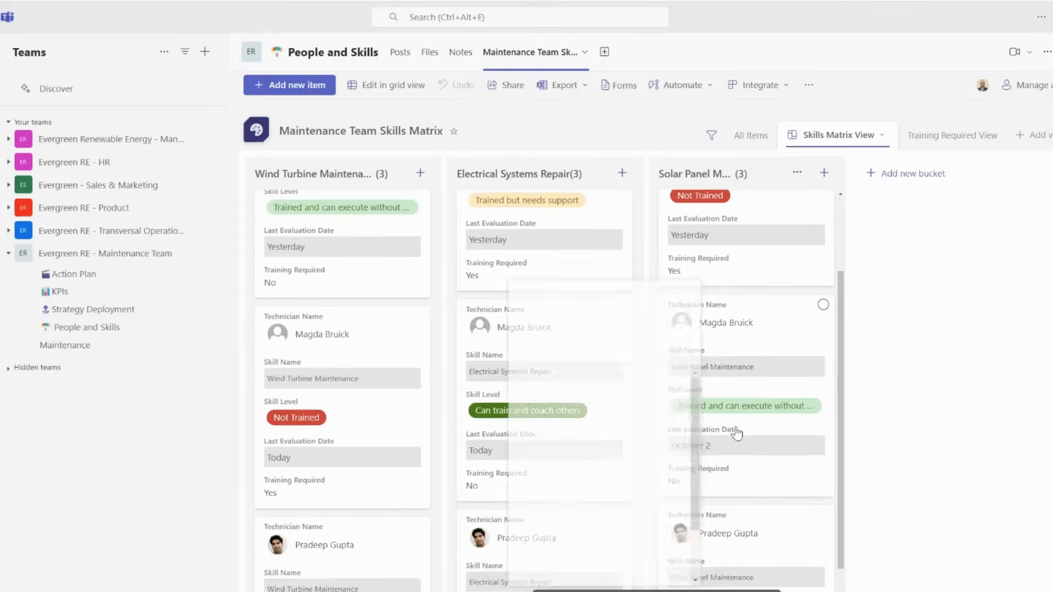
{"action": "scroll", "scroll_direction": "down", "scroll_amount": 3}
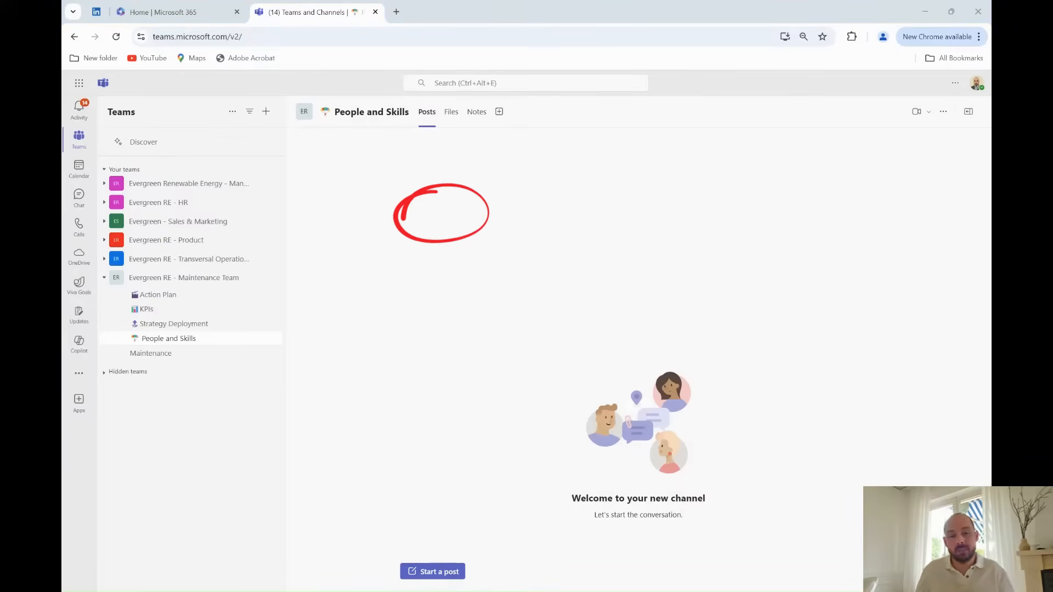
{"action": "left_click", "coordinate": [499, 111]}
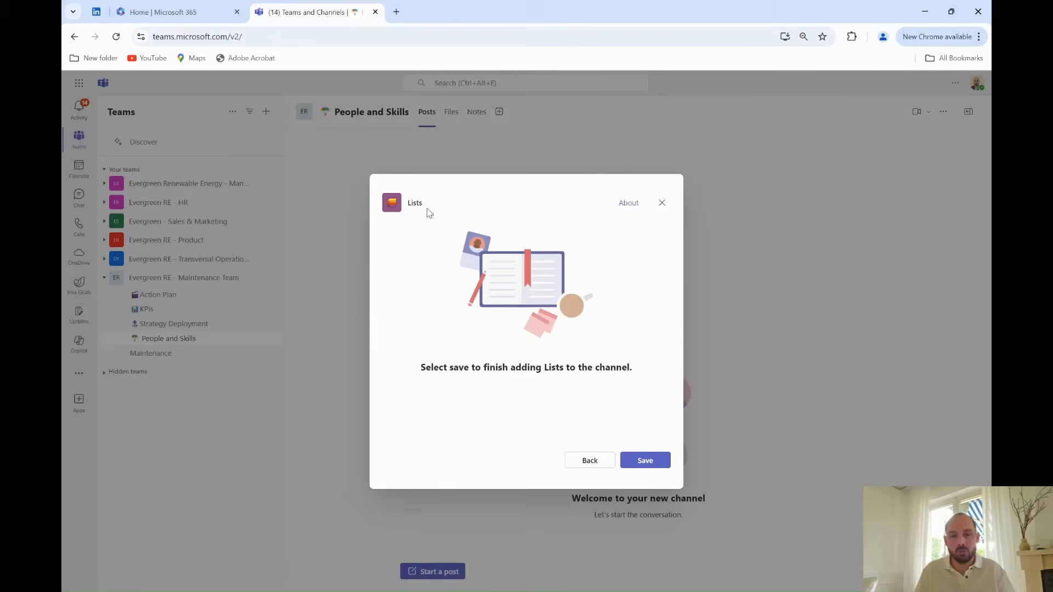
{"action": "left_click", "coordinate": [643, 460]}
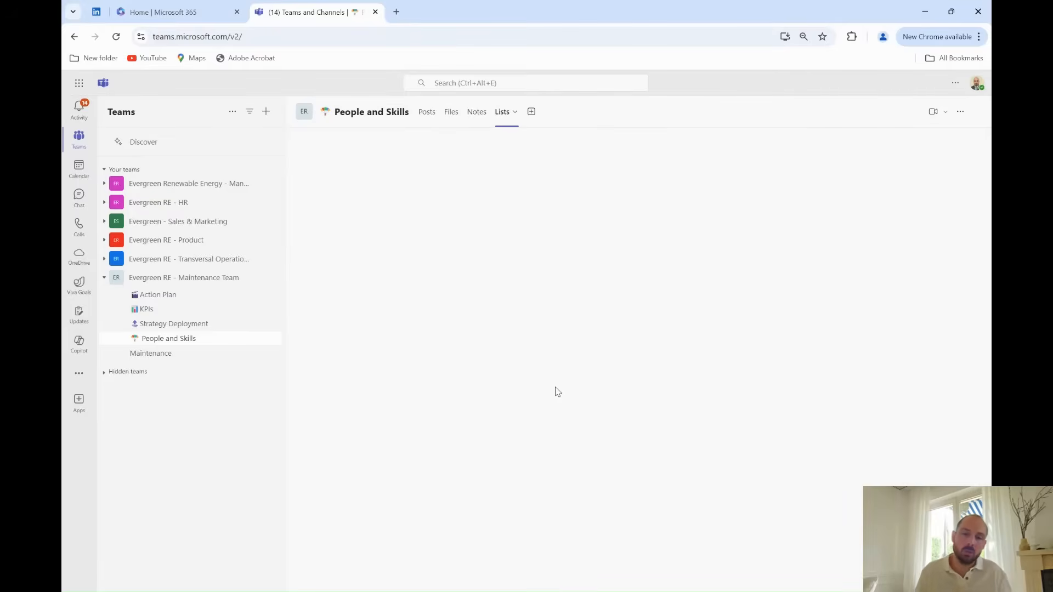
{"action": "left_click", "coordinate": [530, 111]}
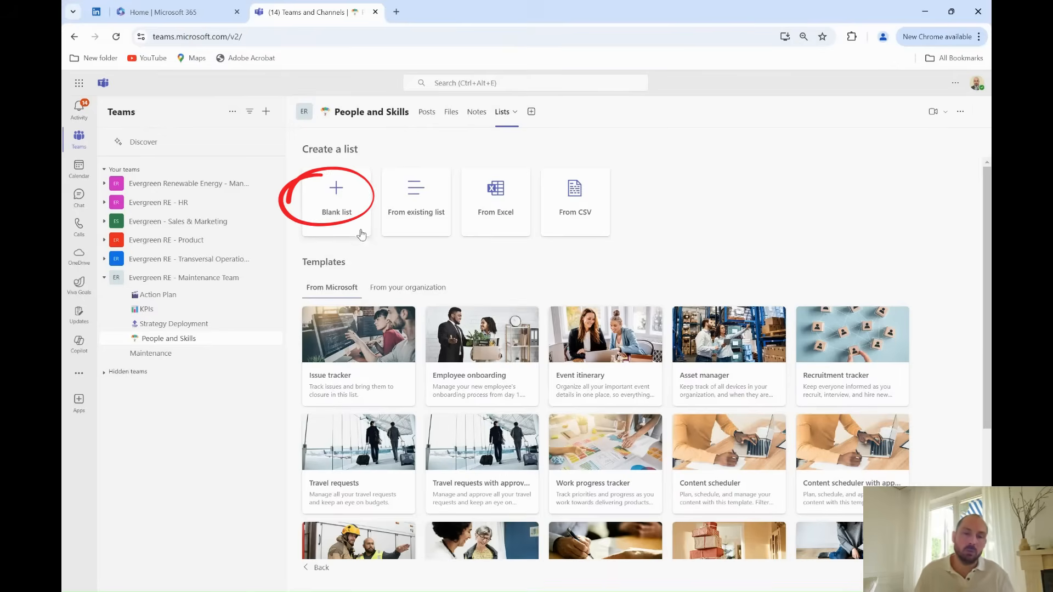
Create blank list 'Maintenance Team Skills Matrix' with a skills-tracking description, dark navy colour and icon.
{"action": "left_click", "coordinate": [336, 201]}
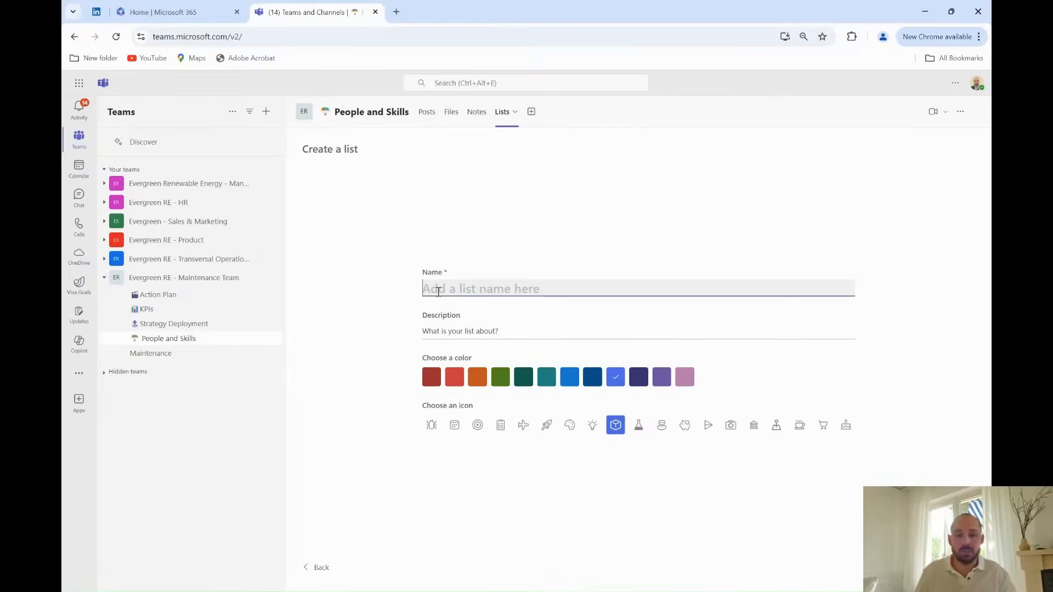
{"action": "type", "text": "Maintenance Team Skills Matrix"}
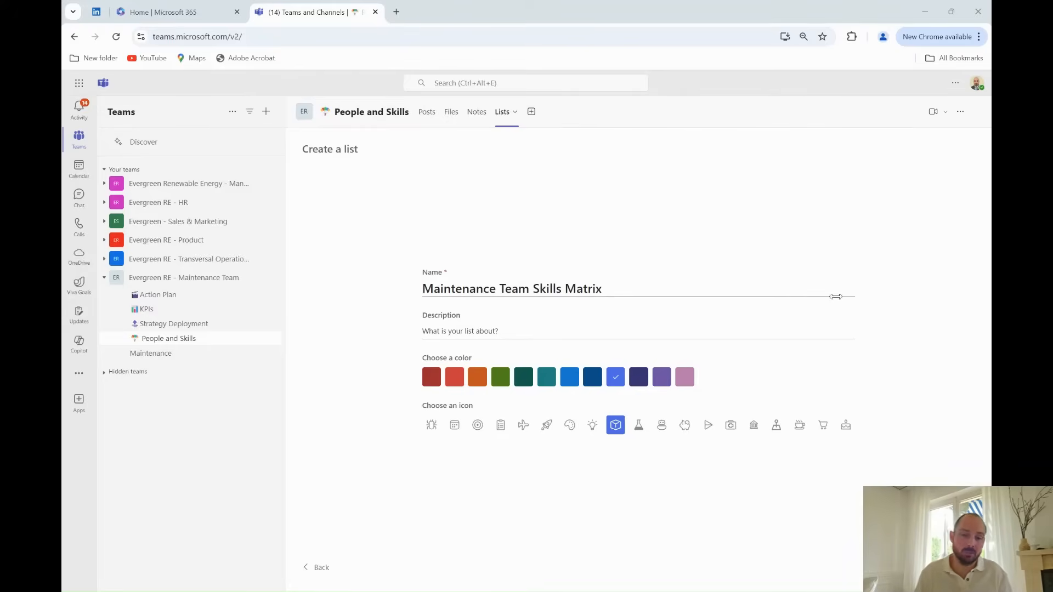
{"action": "type", "text": "Tracking technician skills and competencies for critical maintenance tasks."}
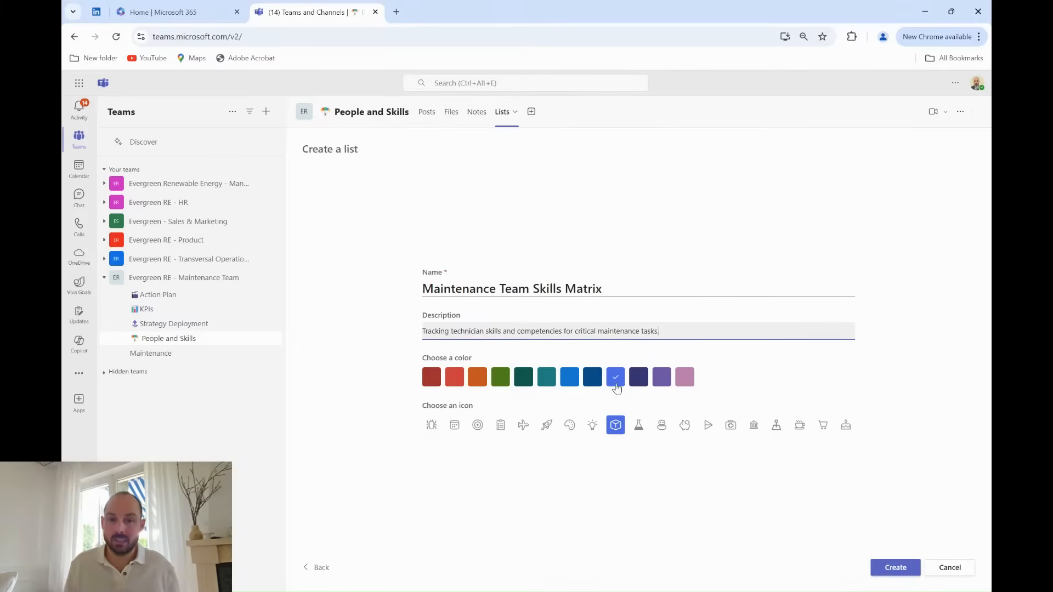
{"action": "left_click", "coordinate": [637, 377]}
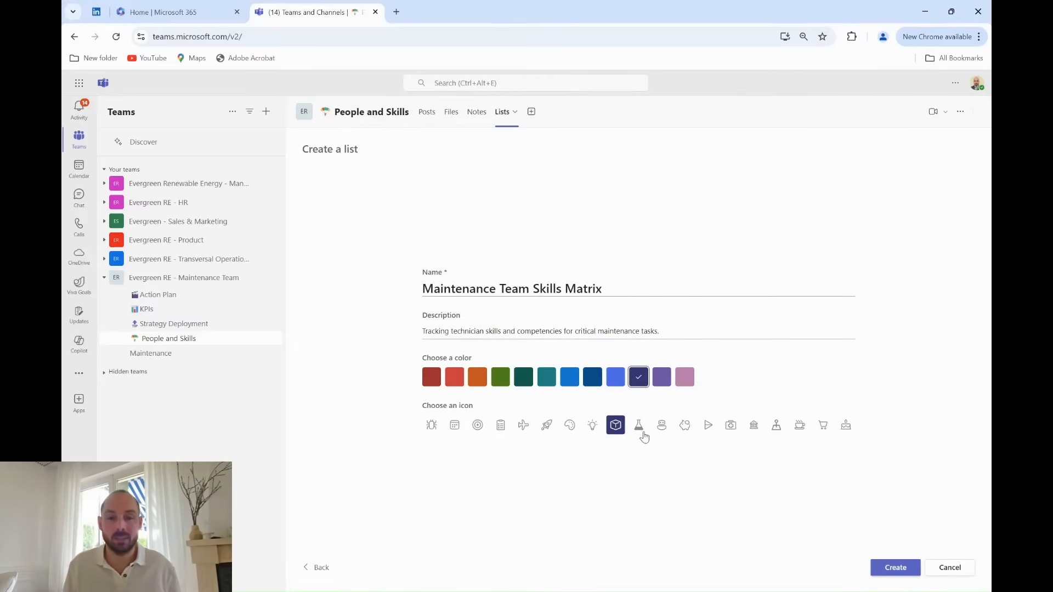
{"action": "left_click", "coordinate": [546, 424]}
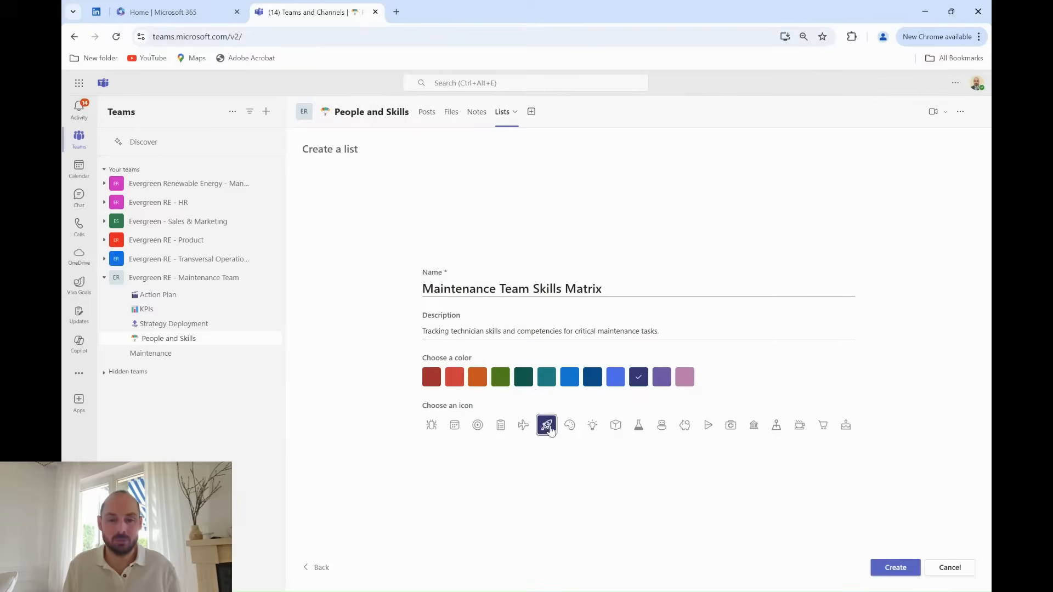
{"action": "left_click", "coordinate": [568, 425]}
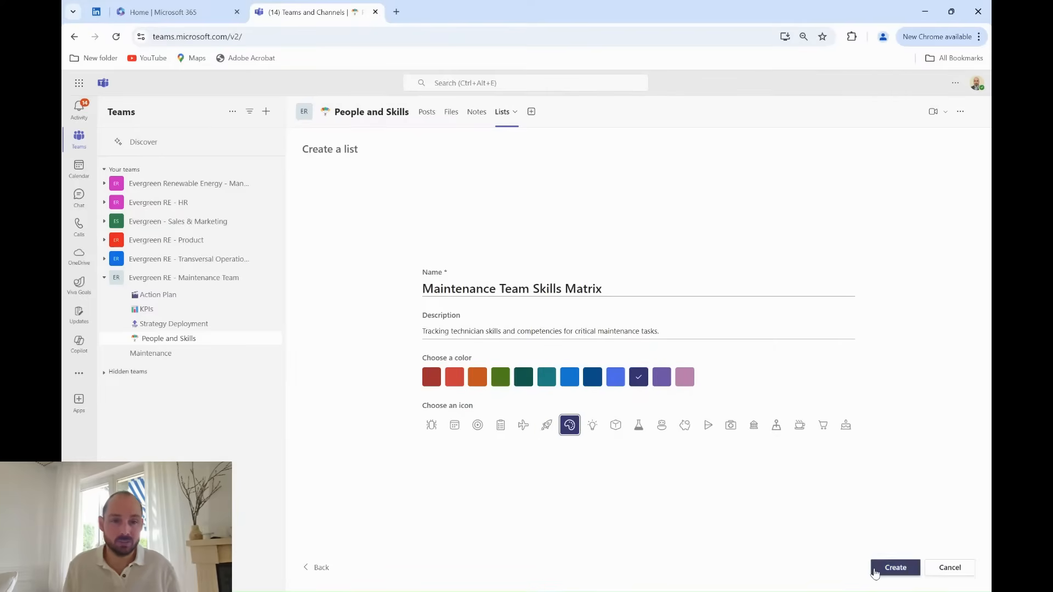
{"action": "left_click", "coordinate": [894, 567]}
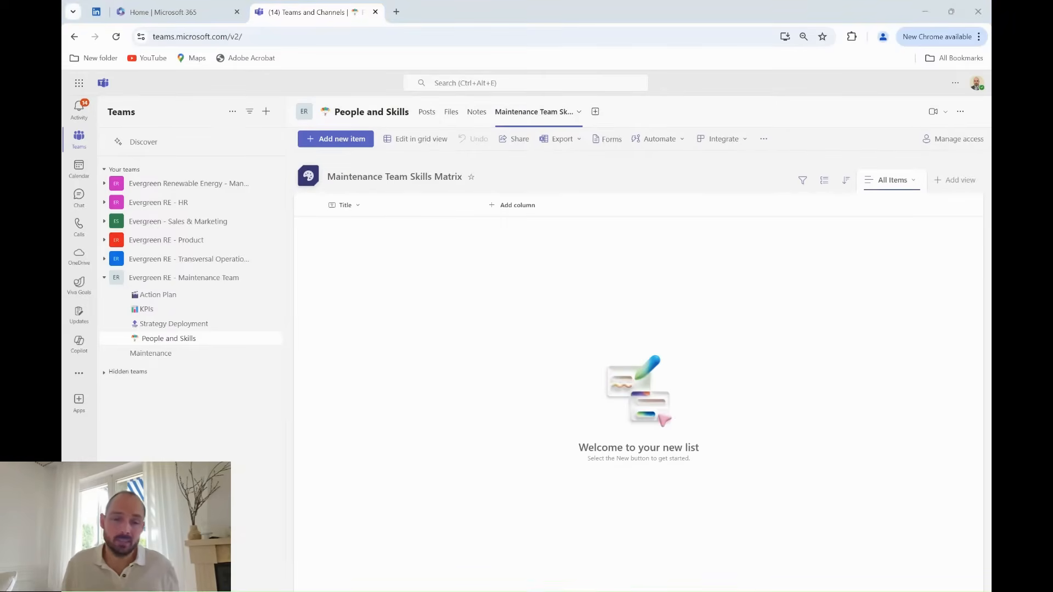
Add the Technician Name column to the list.
{"action": "left_click", "coordinate": [517, 205]}
{"action": "type", "text": "Tech"}
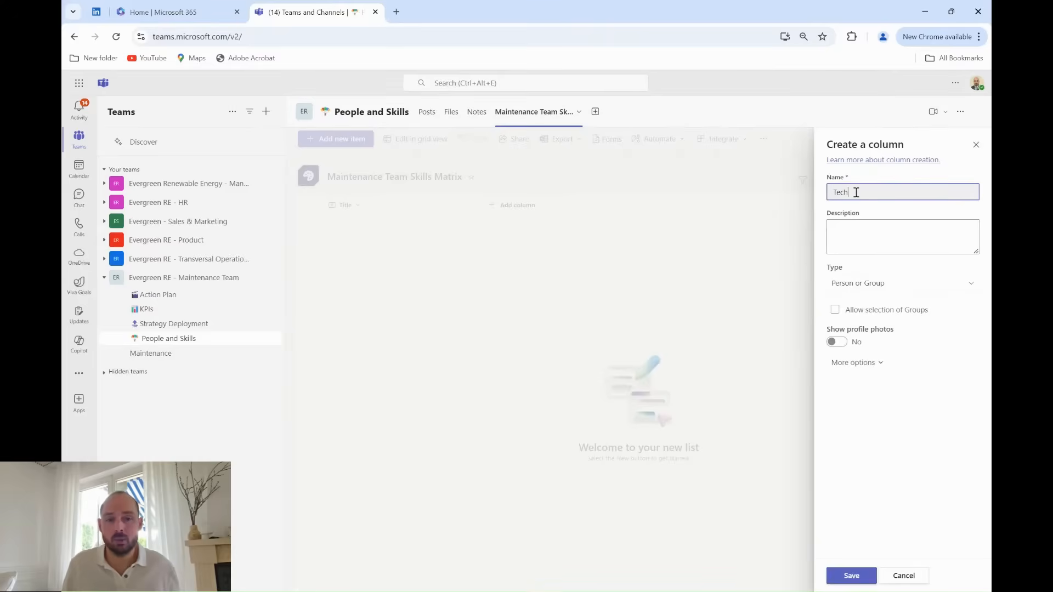
{"action": "left_click", "coordinate": [901, 282]}
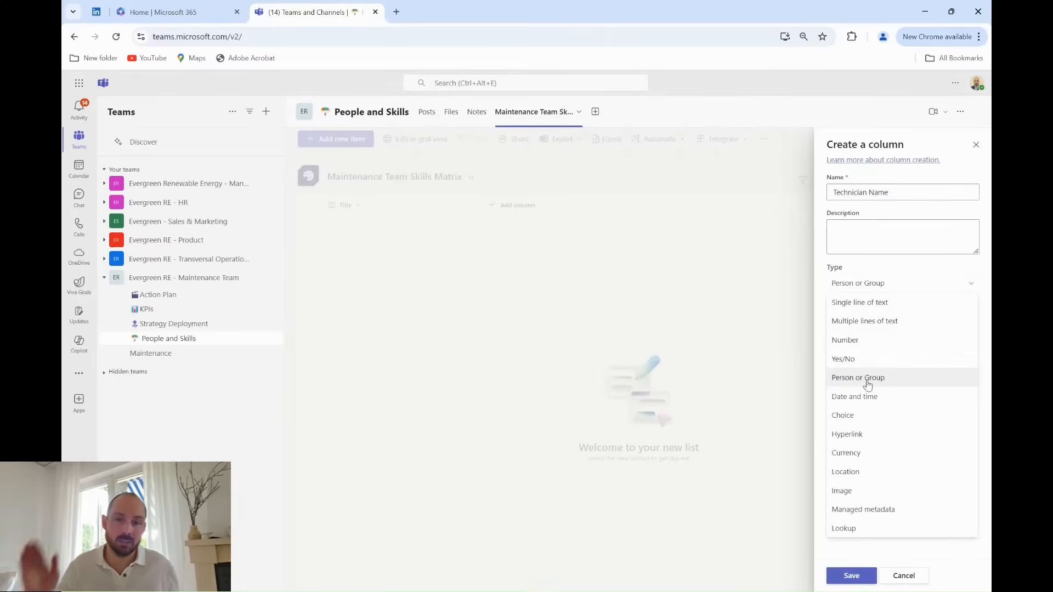
{"action": "left_click", "coordinate": [850, 575]}
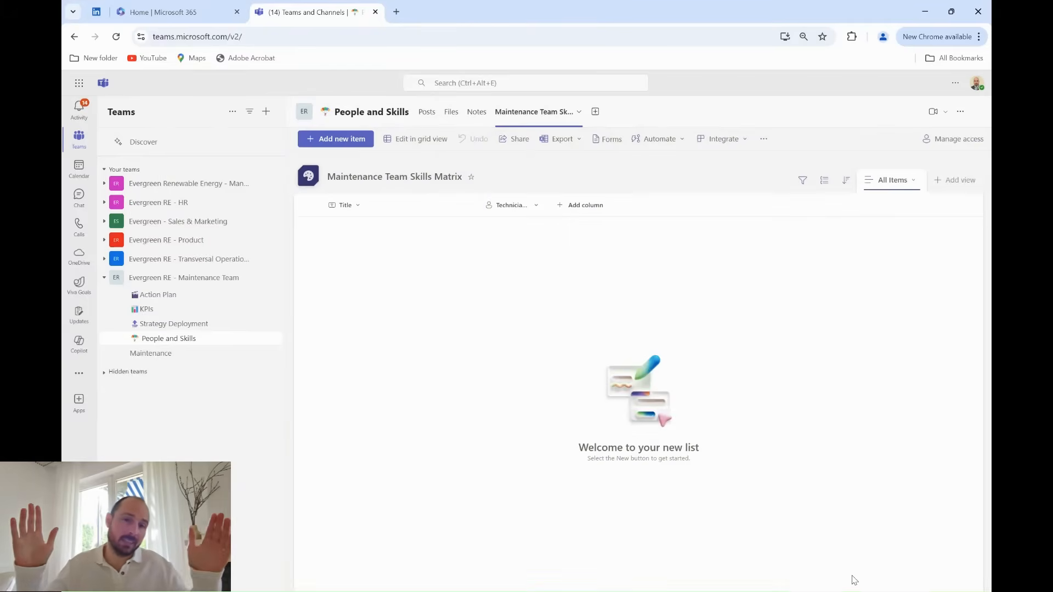
Add Skill Name choices (Wind Turbine Maintenance, Solar…) and Skill Level choices (Trained…).
{"action": "left_click", "coordinate": [585, 204]}
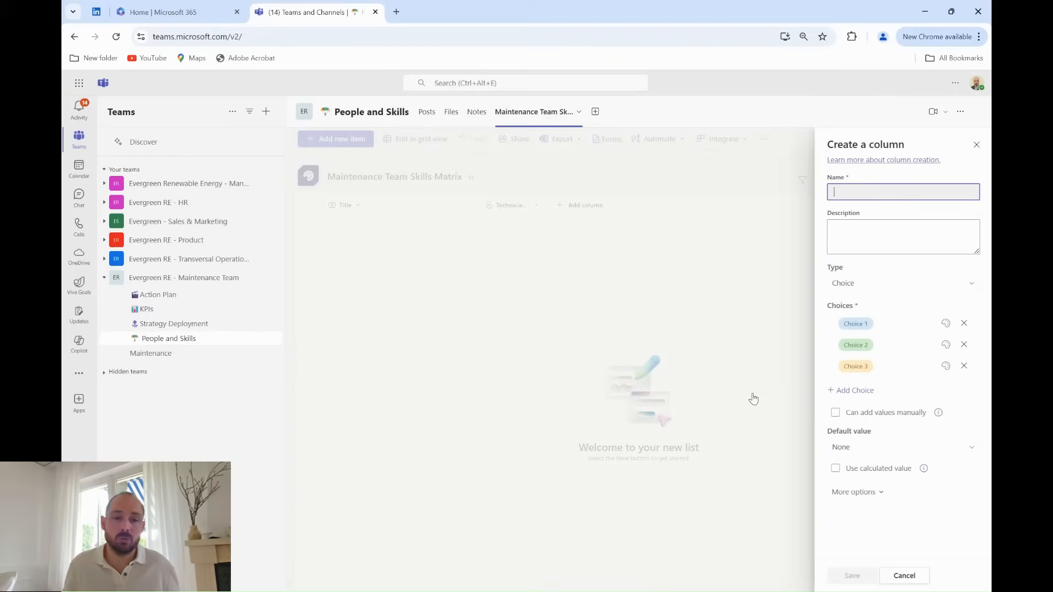
{"action": "type", "text": "Skill Name"}
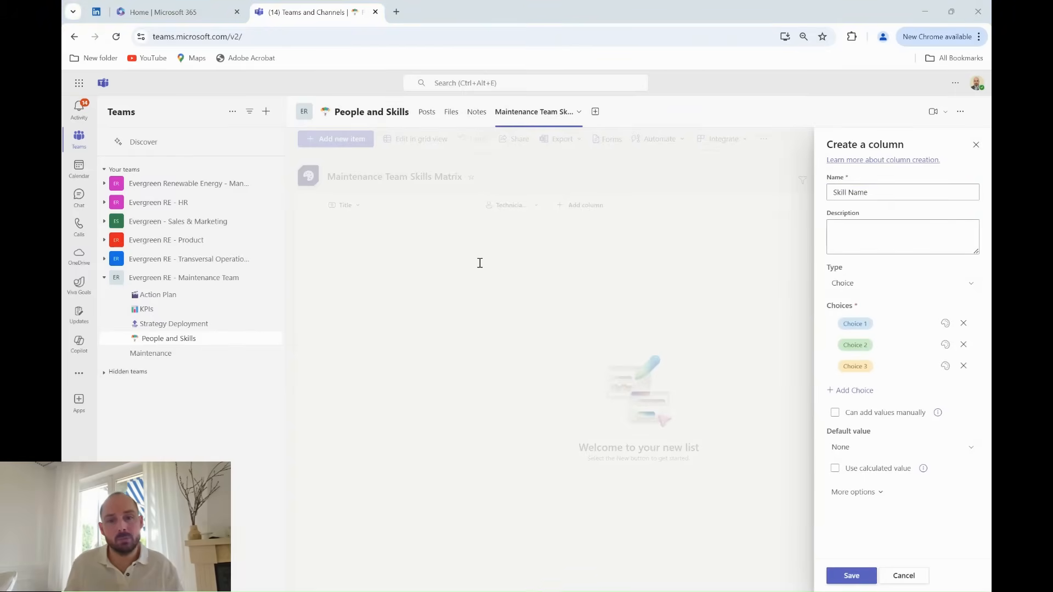
{"action": "type", "text": "Wind Turbine Maintenance"}
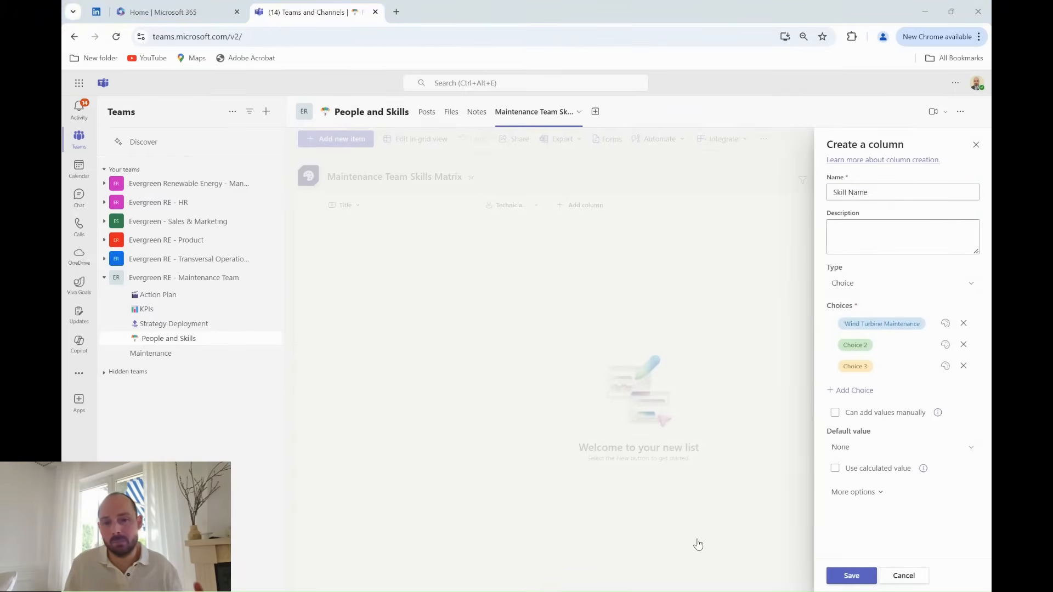
{"action": "type", "text": "Solar"}
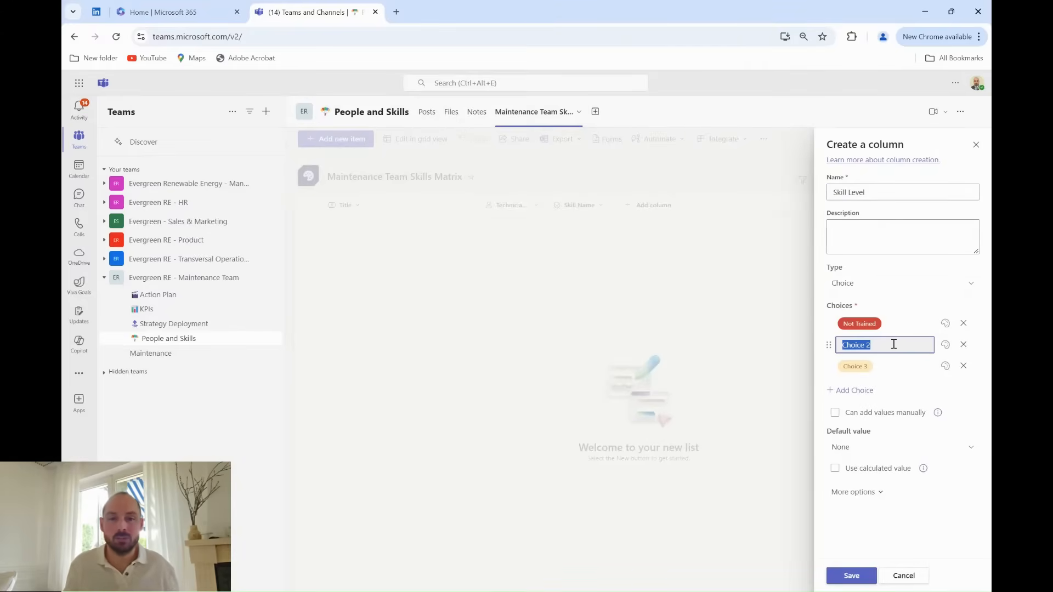
{"action": "type", "text": "Trained a"}
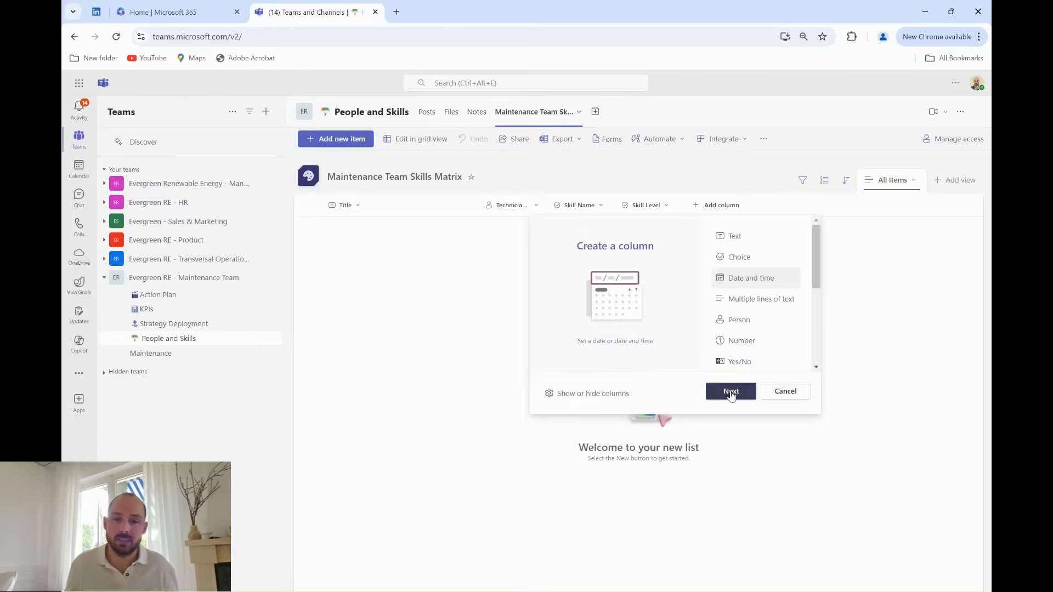
Add the Last Evaluation Date date column and the Training Required yes/no column.
{"action": "left_click", "coordinate": [730, 391]}
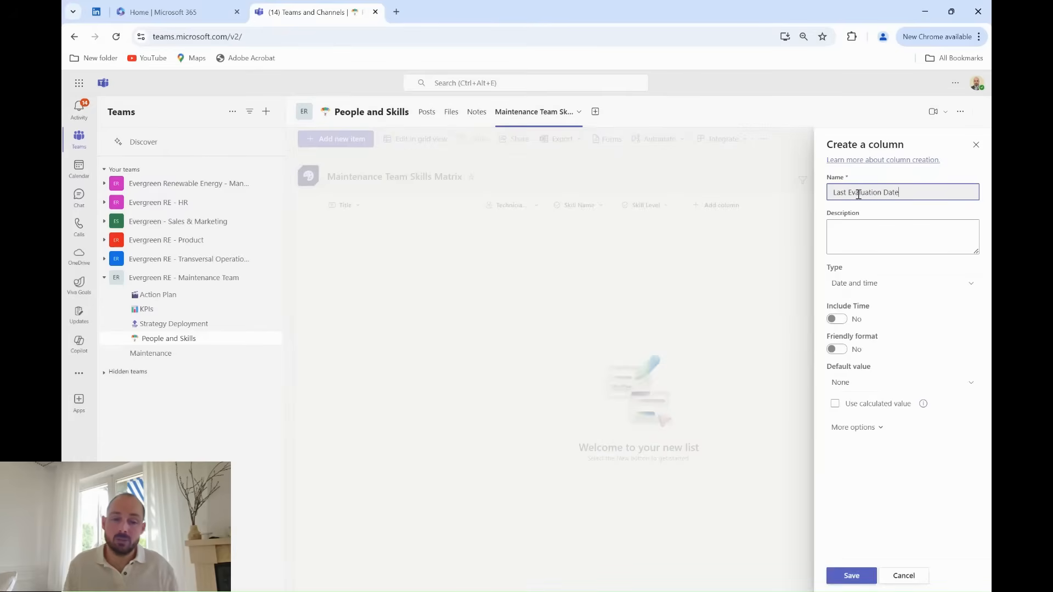
{"action": "left_click", "coordinate": [899, 283]}
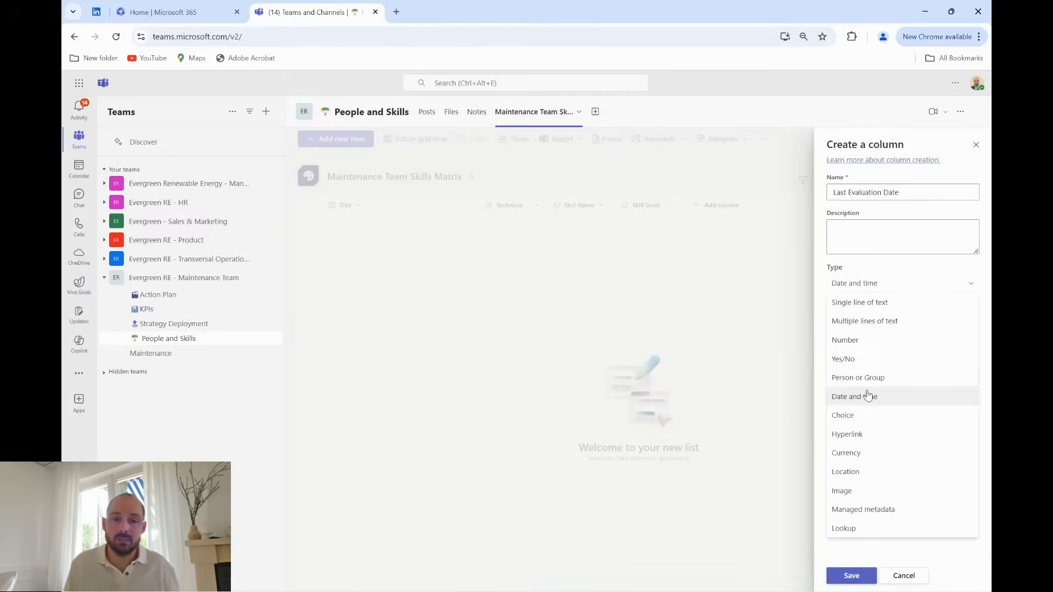
{"action": "left_click", "coordinate": [850, 575]}
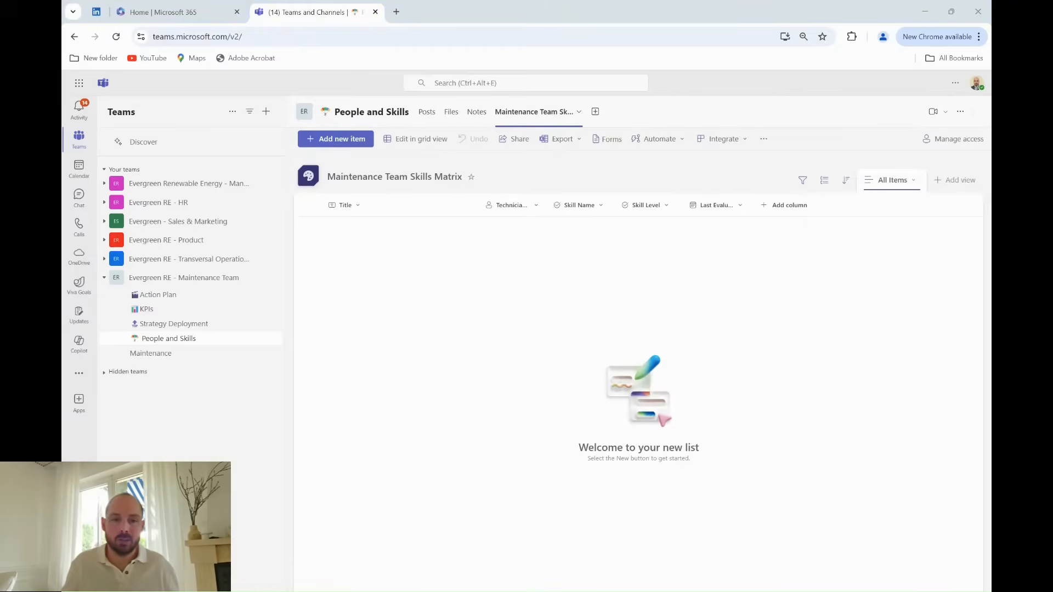
{"action": "type", "text": "Training Required"}
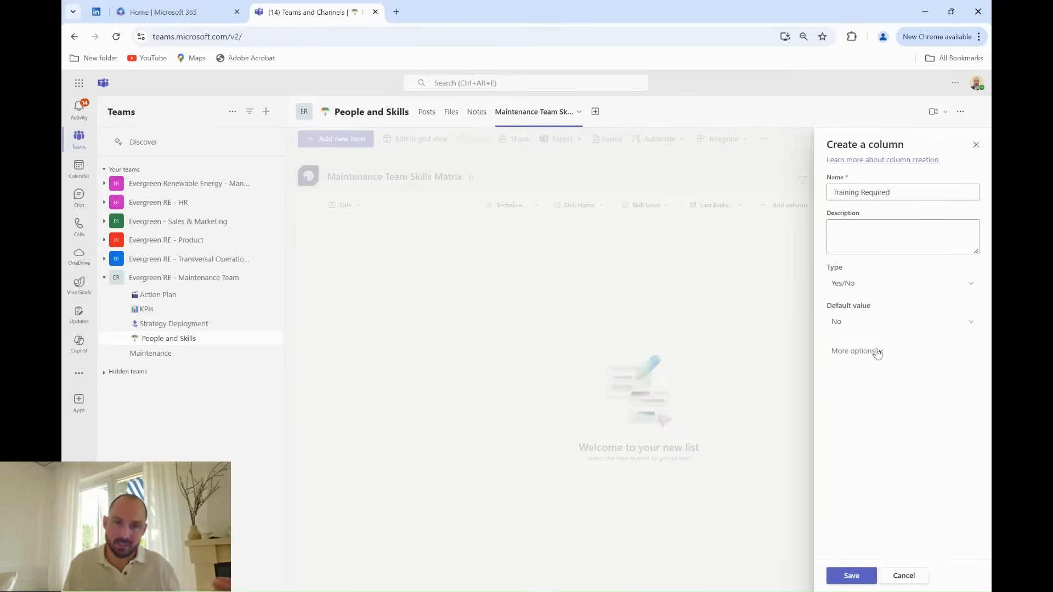
{"action": "left_click", "coordinate": [853, 350]}
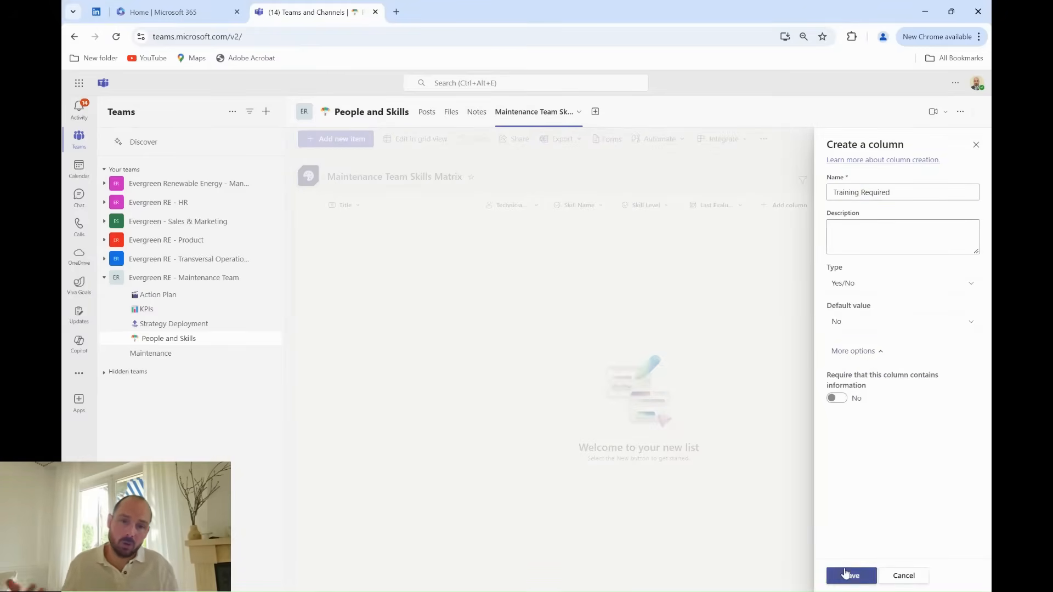
{"action": "left_click", "coordinate": [850, 575]}
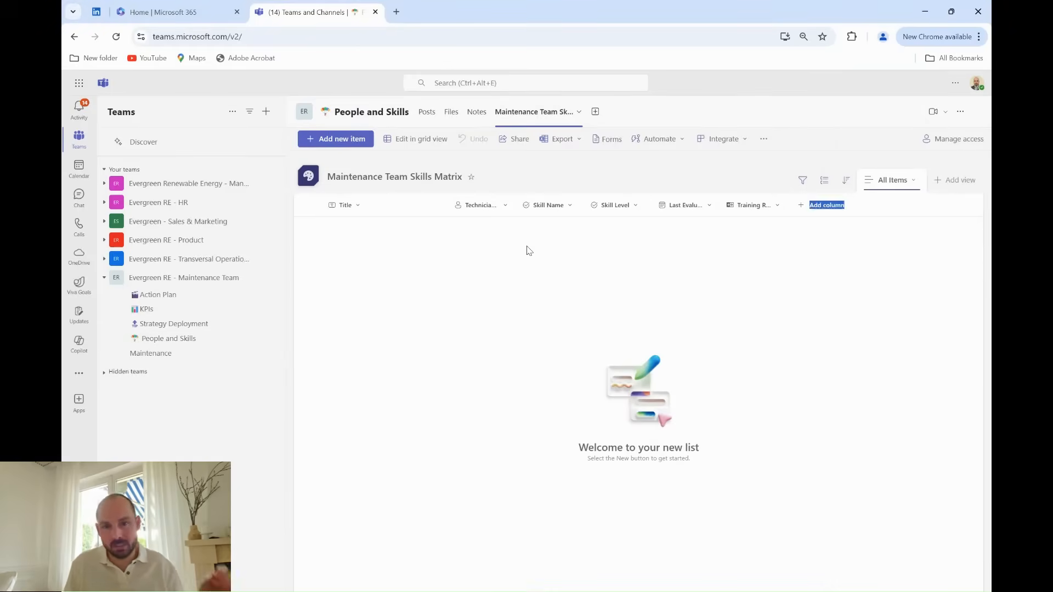
In grid view, add Lidia Holloway's Electrical Systems Repair row: Trained but needs support, dated, training required.
{"action": "left_click", "coordinate": [415, 138]}
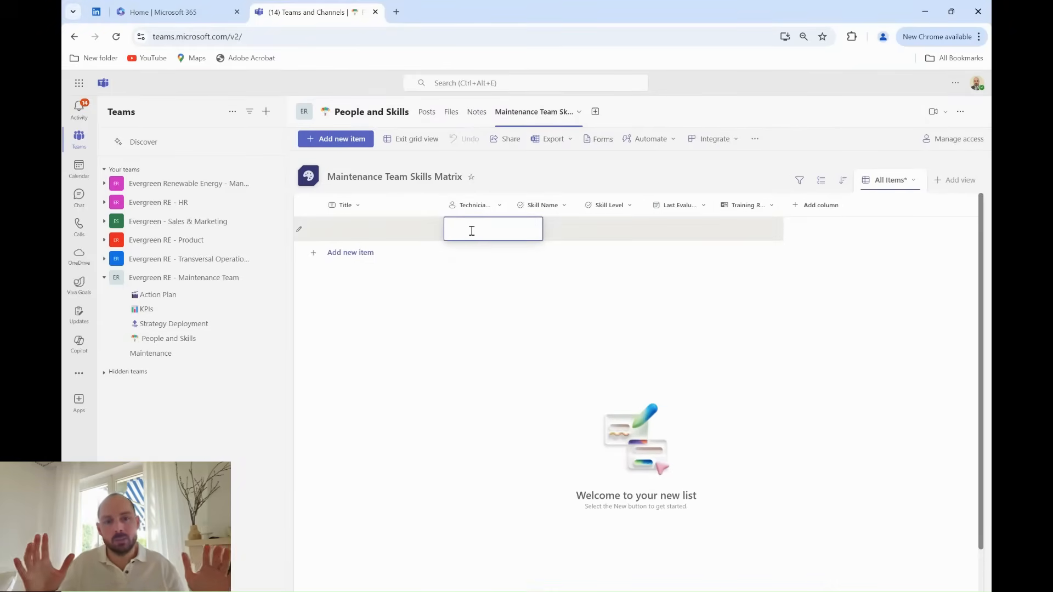
{"action": "type", "text": "Lidia Holloway"}
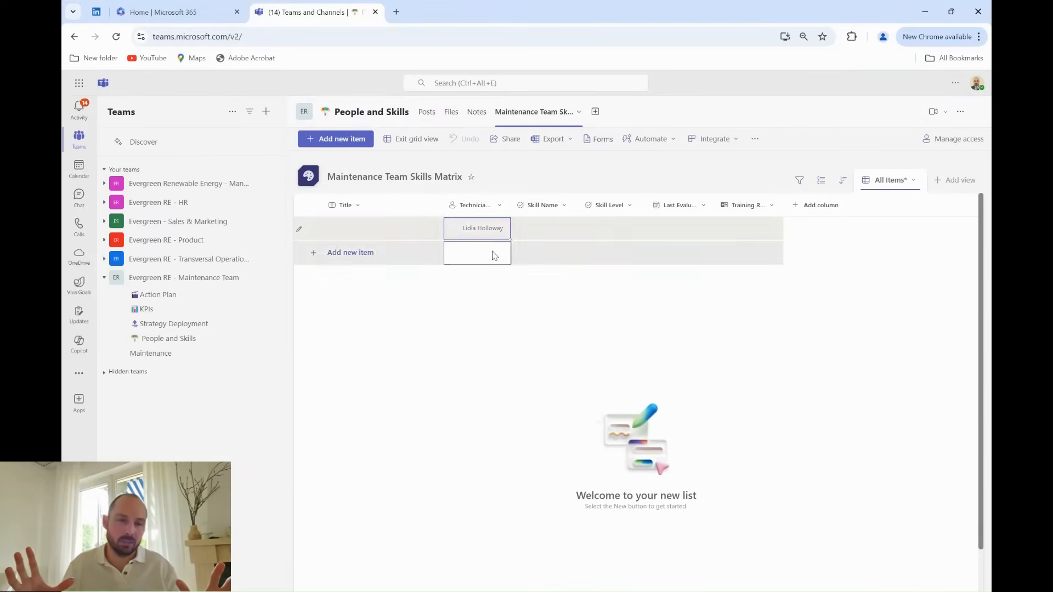
{"action": "left_click", "coordinate": [476, 228]}
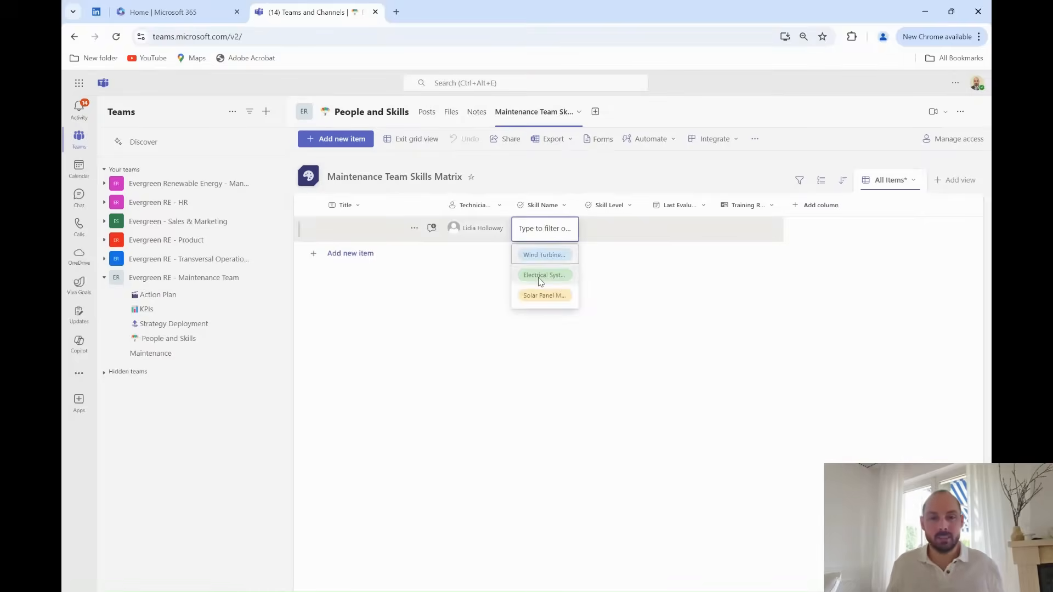
{"action": "left_click", "coordinate": [543, 275]}
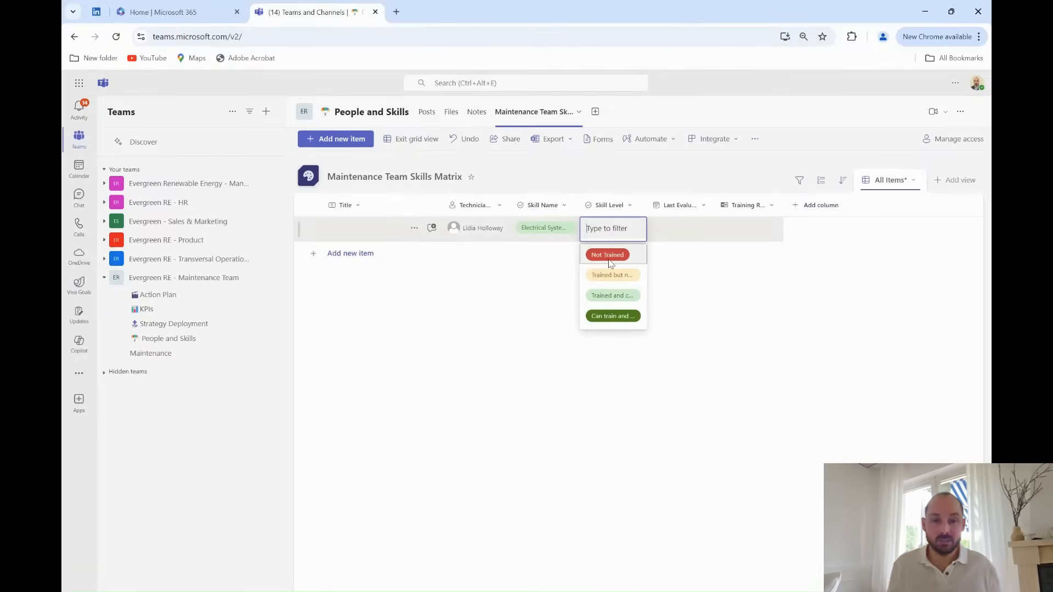
{"action": "left_click", "coordinate": [611, 275]}
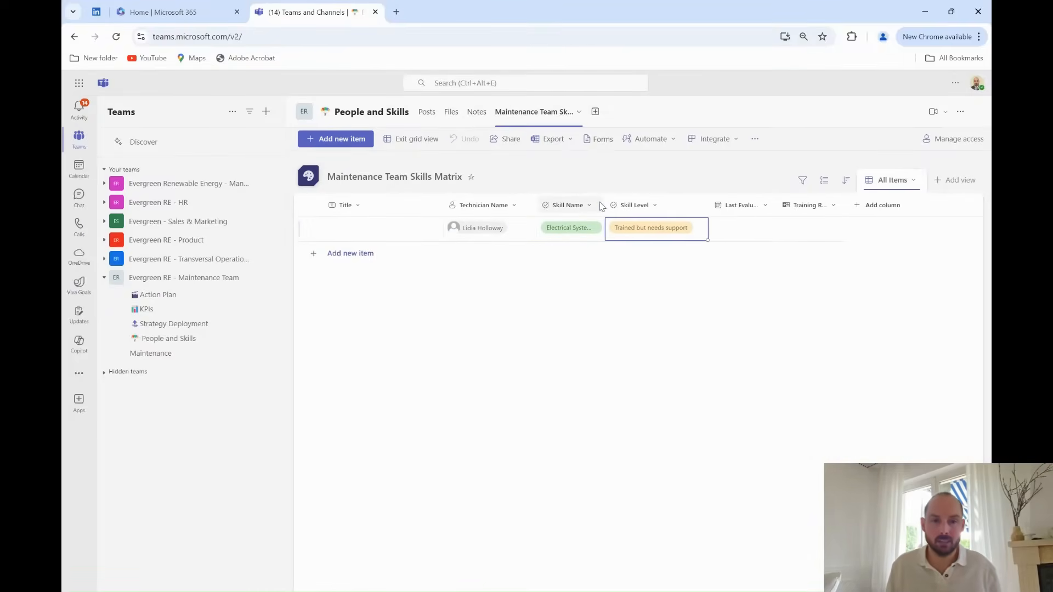
{"action": "left_click", "coordinate": [779, 228]}
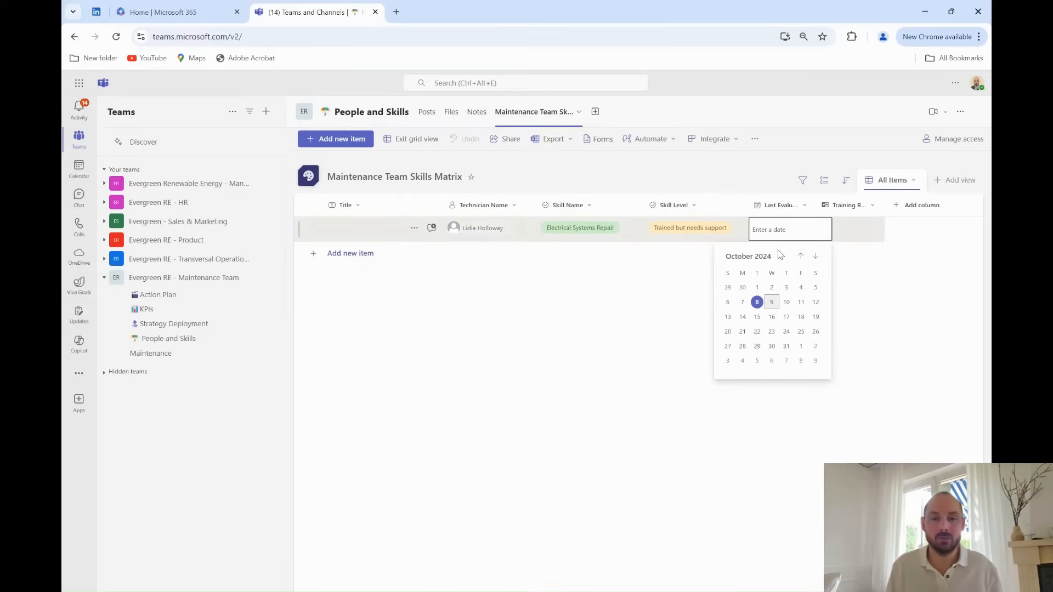
{"action": "left_click", "coordinate": [756, 302]}
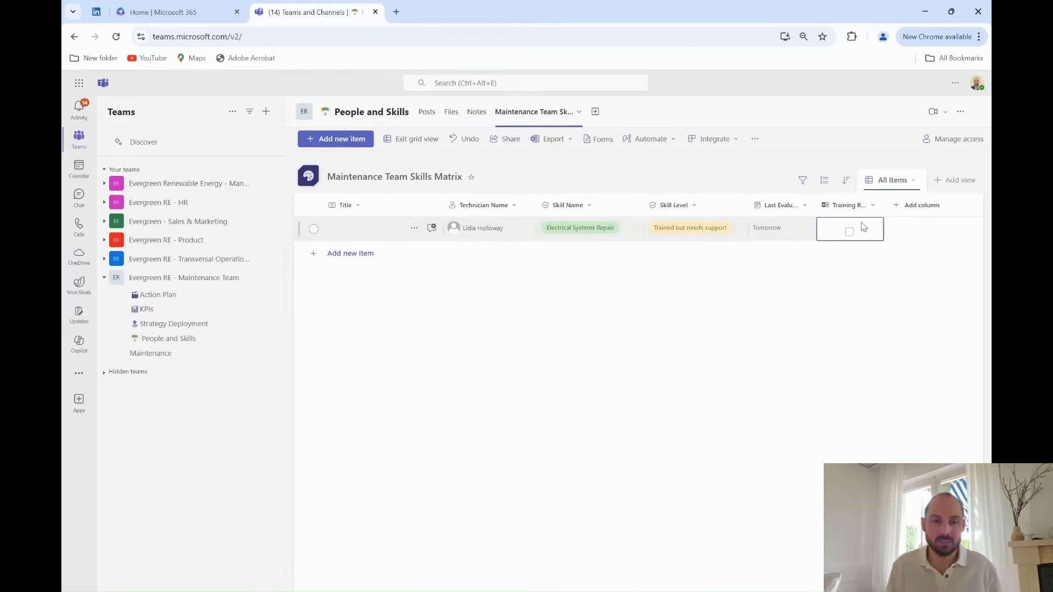
{"action": "left_click", "coordinate": [849, 233]}
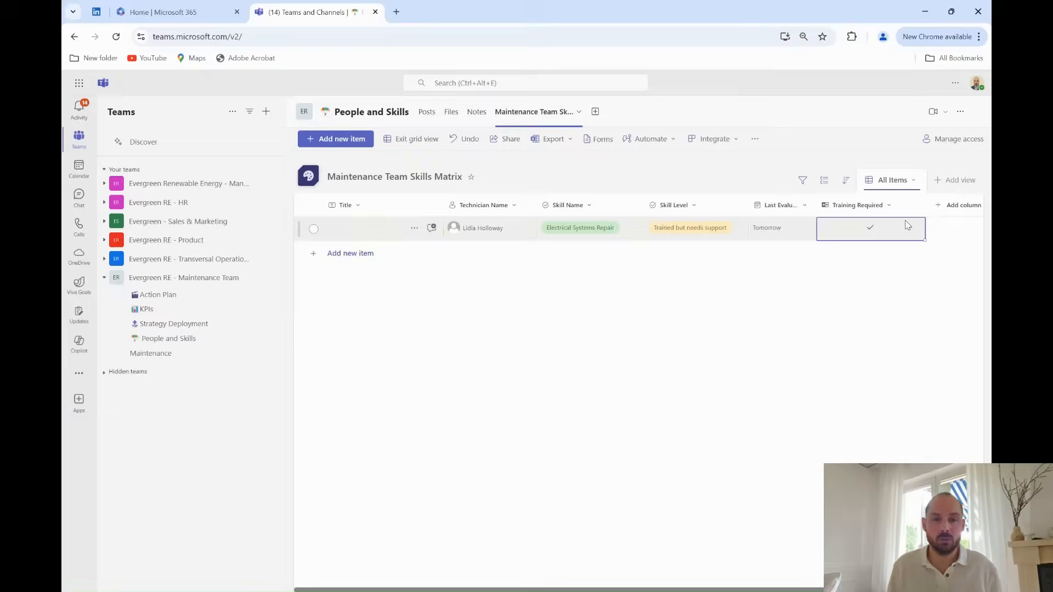
Add Lidia Holloway's second row dated Today and a Solar Panel Maintenance row set to Not Trained.
{"action": "left_click", "coordinate": [349, 253]}
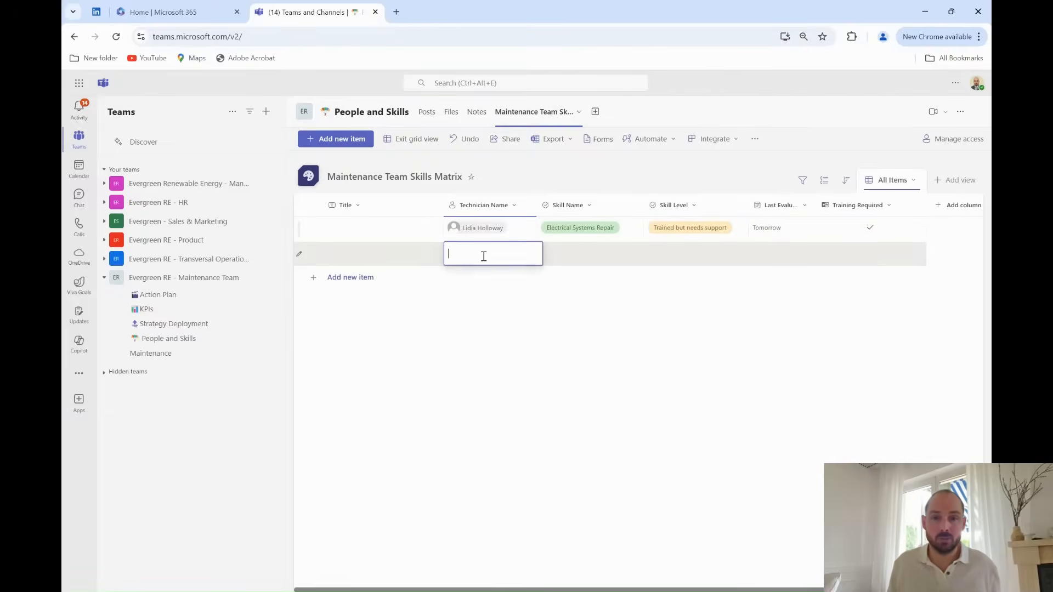
{"action": "type", "text": "l"}
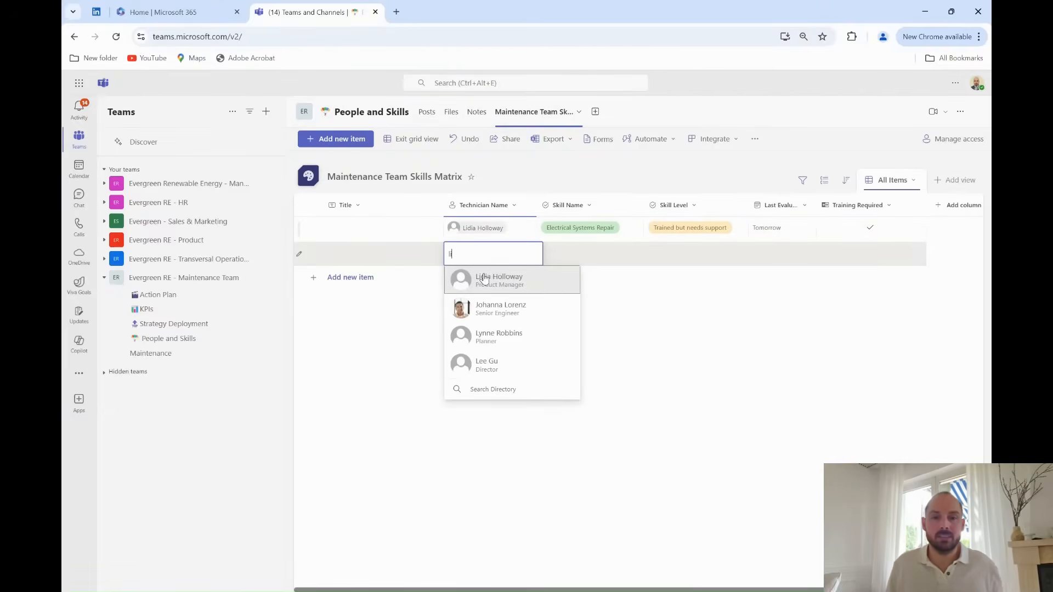
{"action": "left_click", "coordinate": [499, 279]}
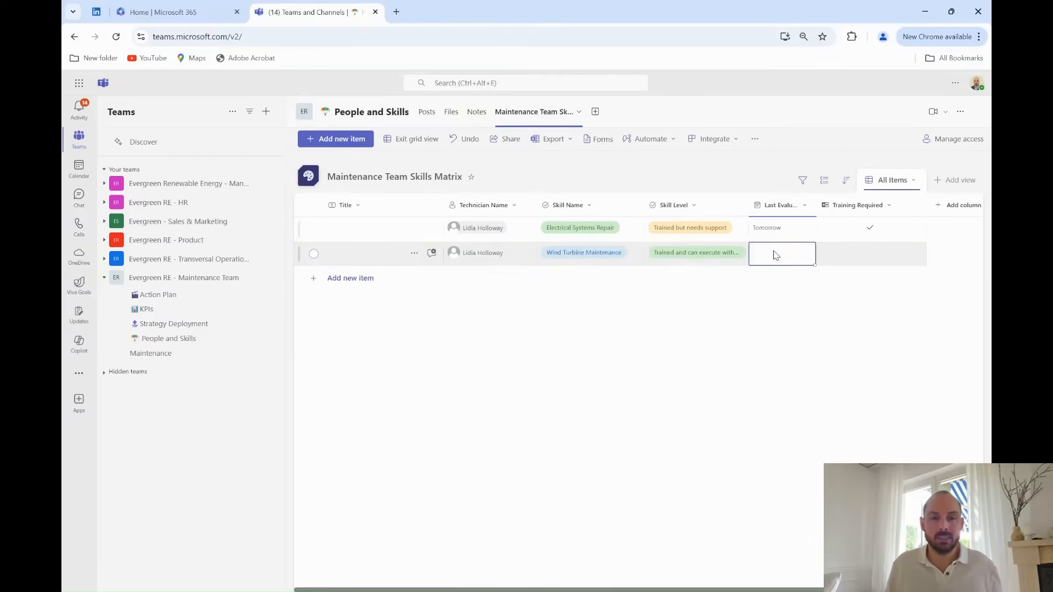
{"action": "type", "text": "Today"}
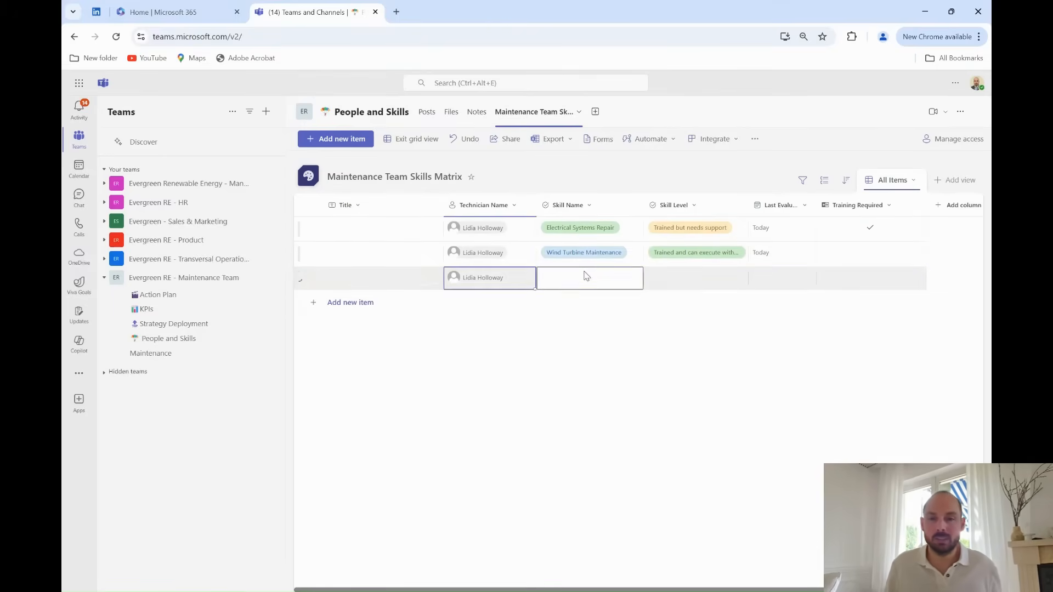
{"action": "type", "text": "Solar Panel Maintenance"}
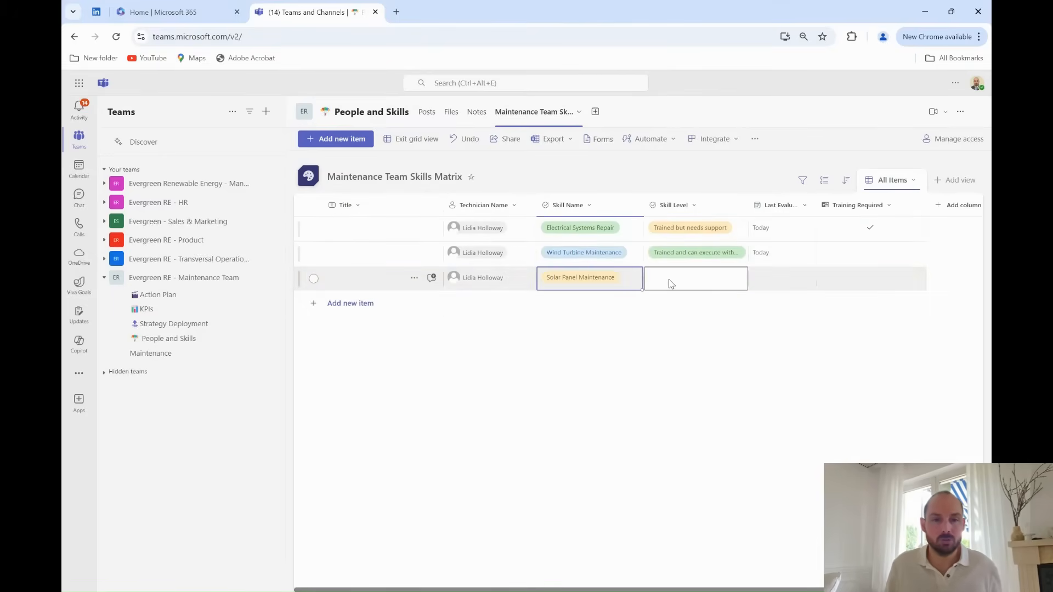
{"action": "left_click", "coordinate": [695, 278]}
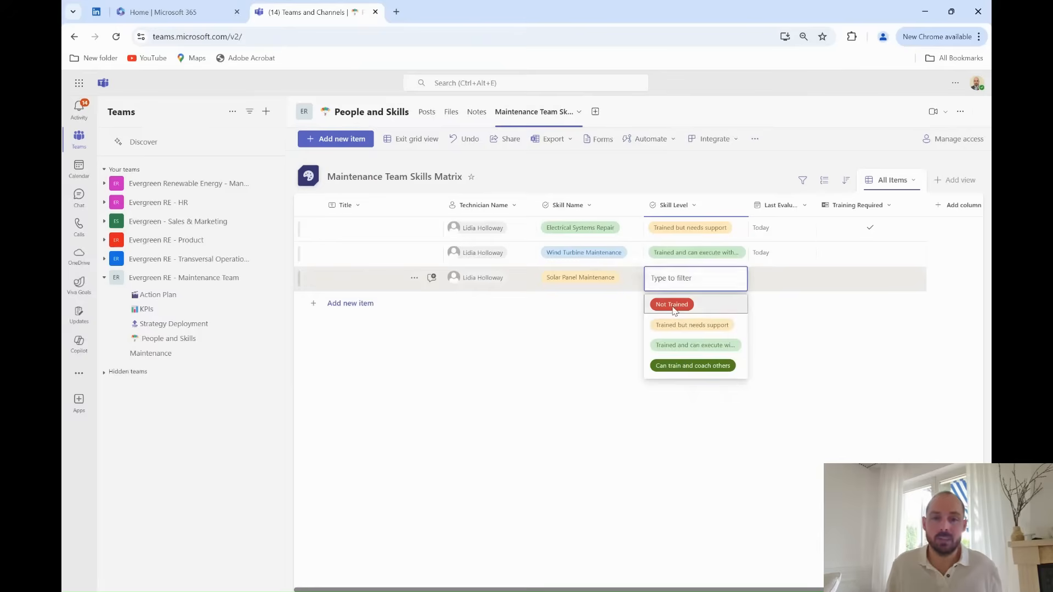
{"action": "left_click", "coordinate": [671, 304]}
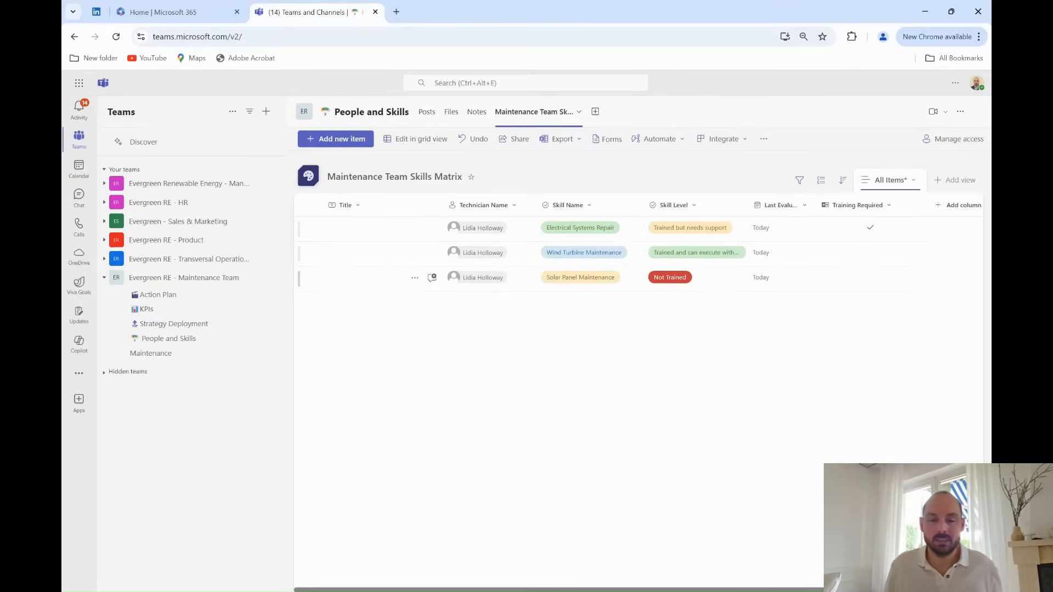
Create a new list form described as 'Form used to fill the Teams Skills Matrix' and adjust response settings.
{"action": "left_click", "coordinate": [610, 139]}
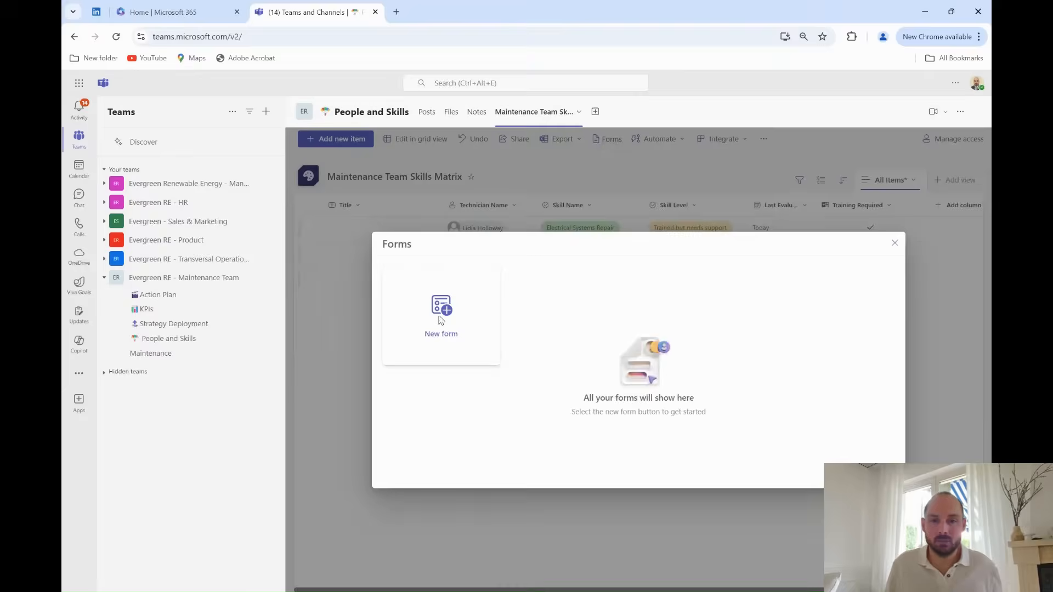
{"action": "left_click", "coordinate": [441, 314]}
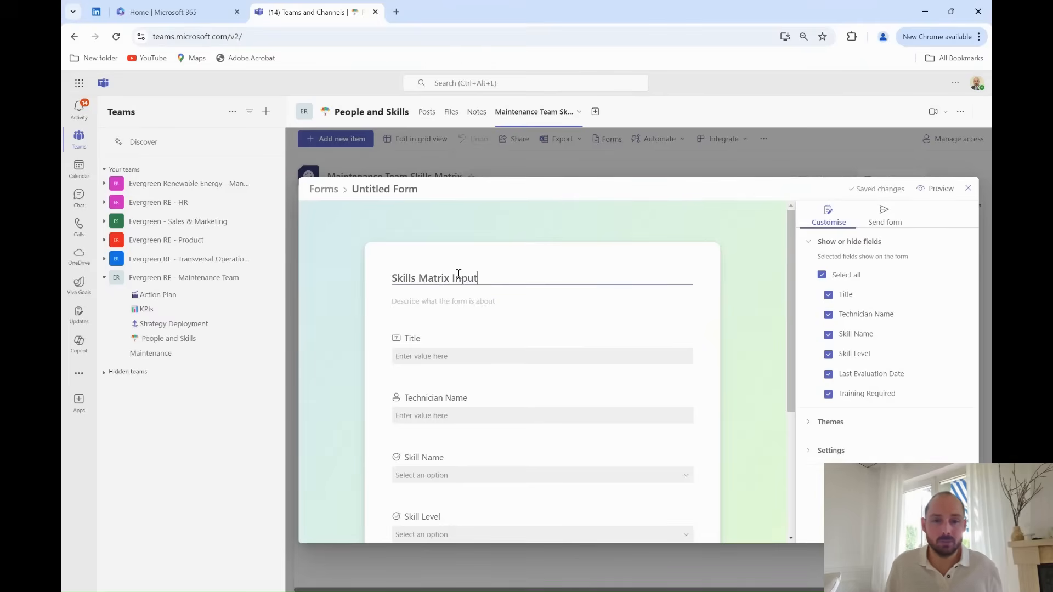
{"action": "type", "text": "Form used to fill the Teams Skills Matrix"}
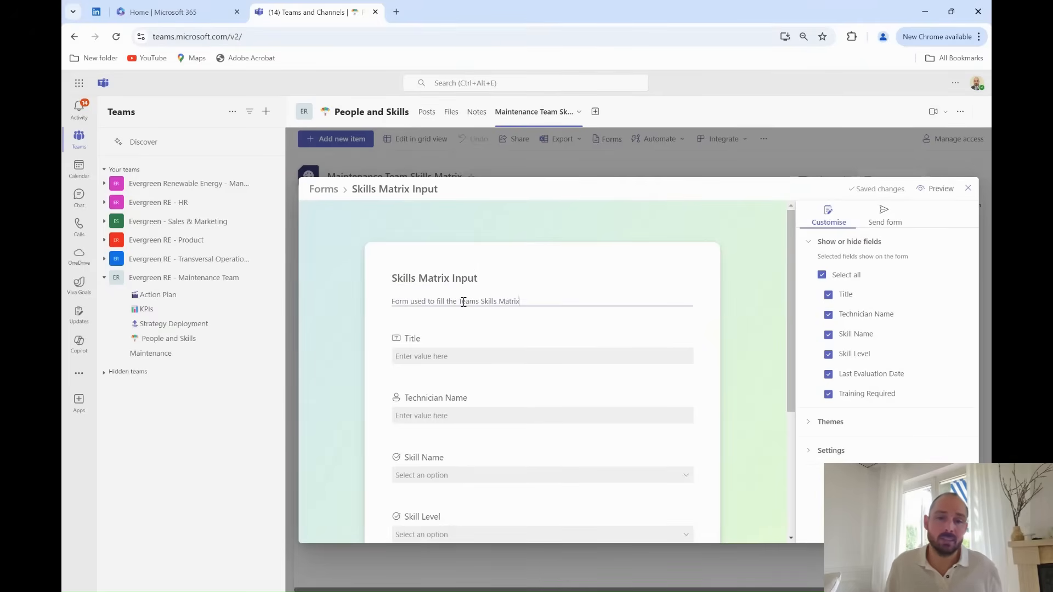
{"action": "scroll", "scroll_direction": "down", "scroll_amount": 3}
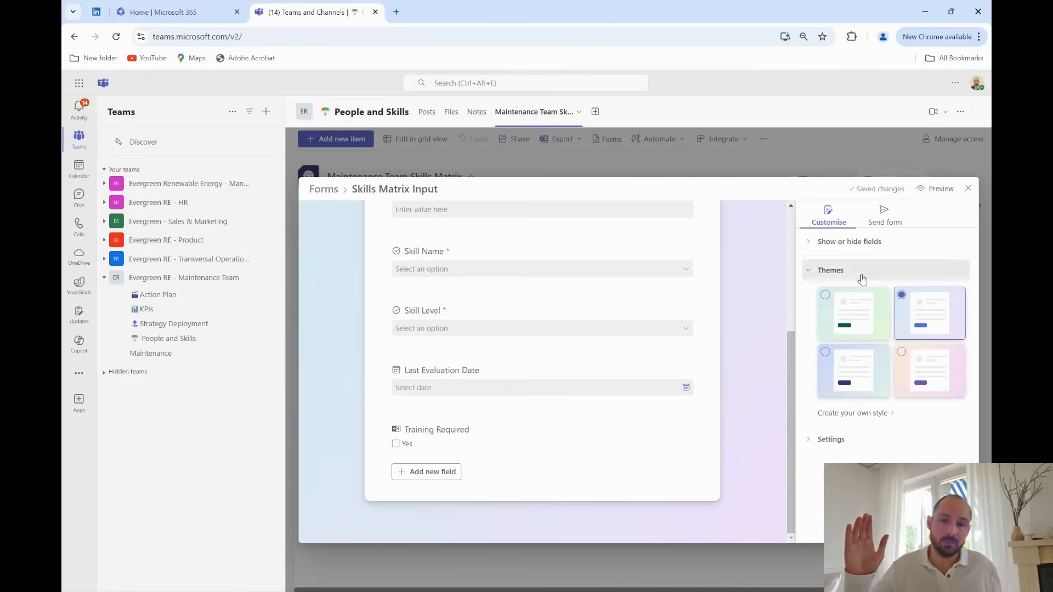
{"action": "left_click", "coordinate": [831, 439]}
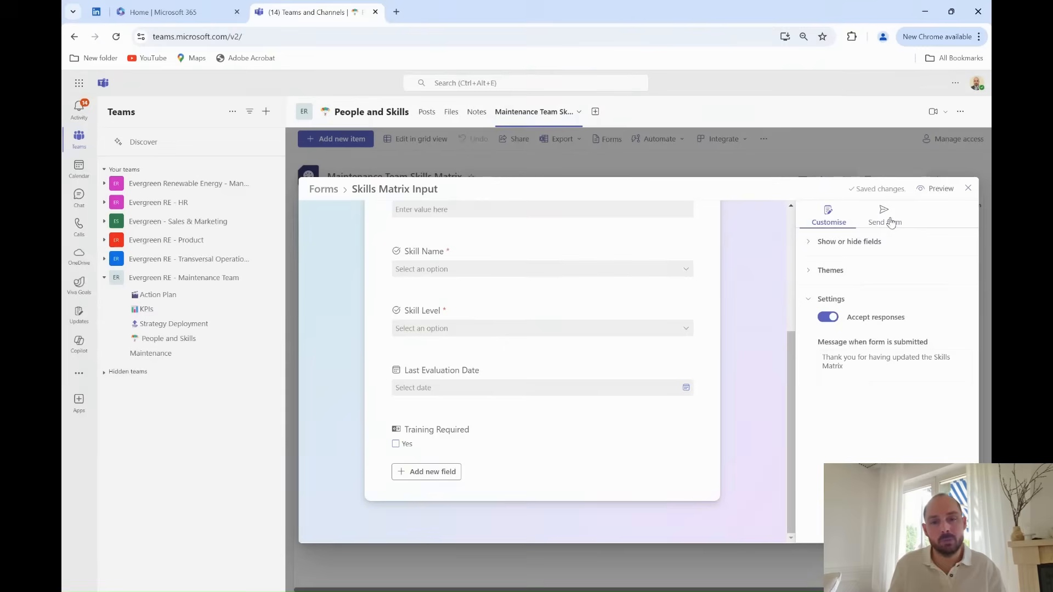
Start a channel post with the subject 'Link to update the Skills Matrix'.
{"action": "left_click", "coordinate": [967, 188]}
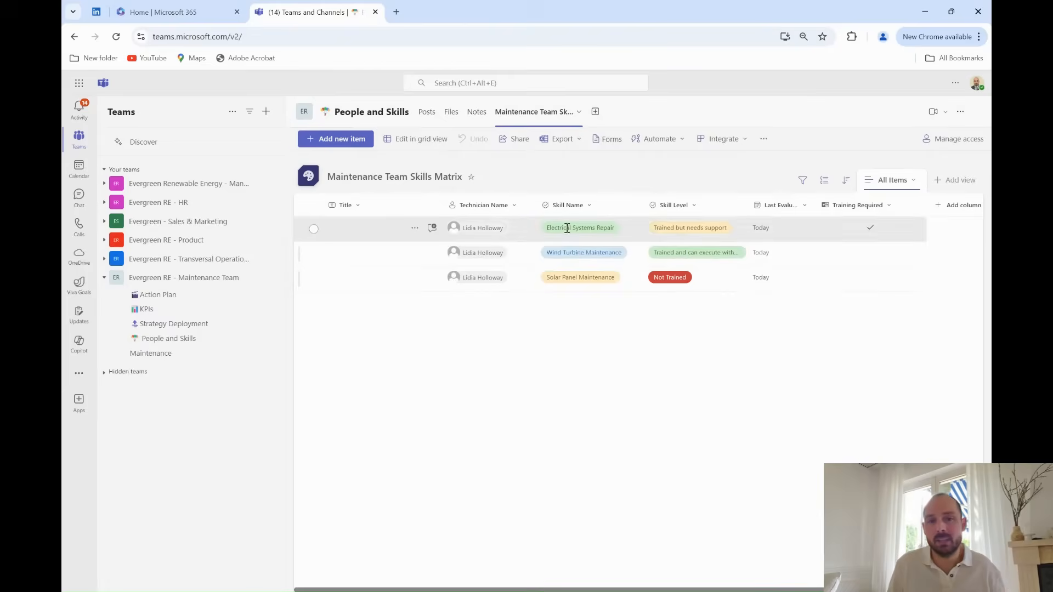
{"action": "left_click", "coordinate": [427, 112]}
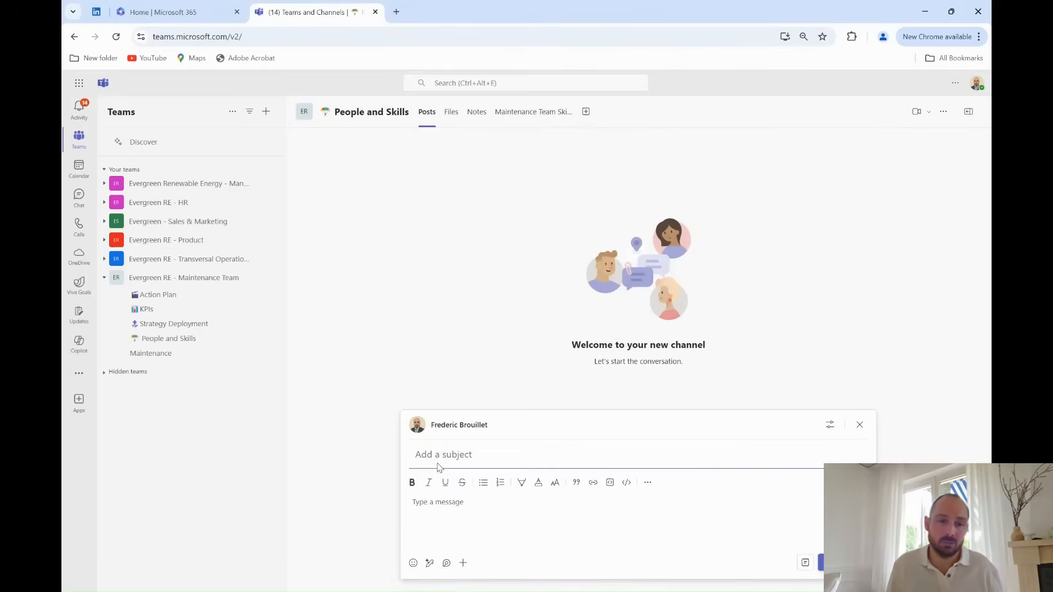
{"action": "type", "text": "Link to update the Skills Matrix"}
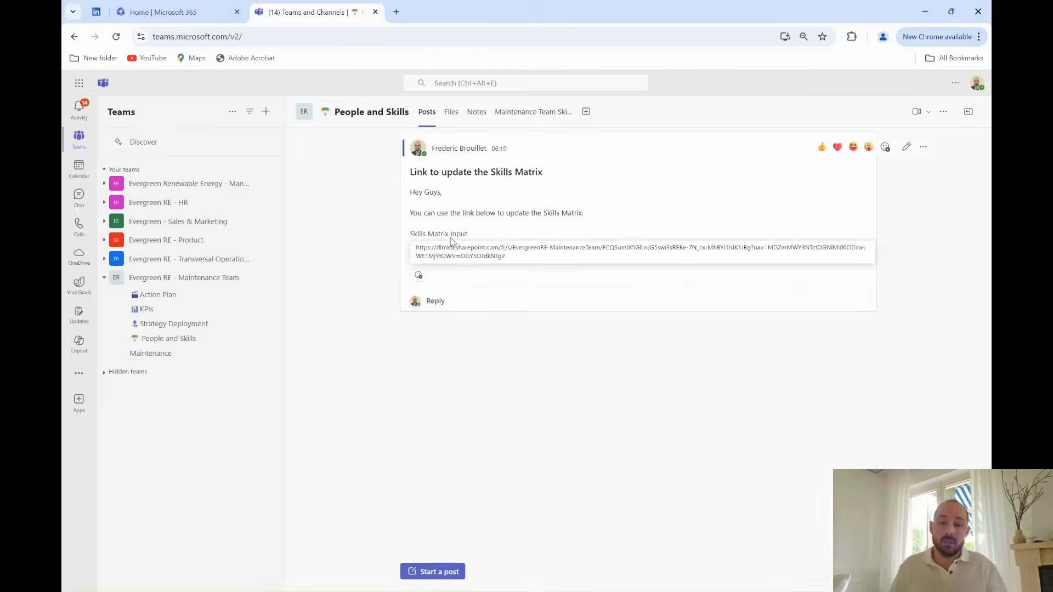
Open the shared form link and submit a Wind Turbine Maintenance skill entry.
{"action": "left_click", "coordinate": [640, 251]}
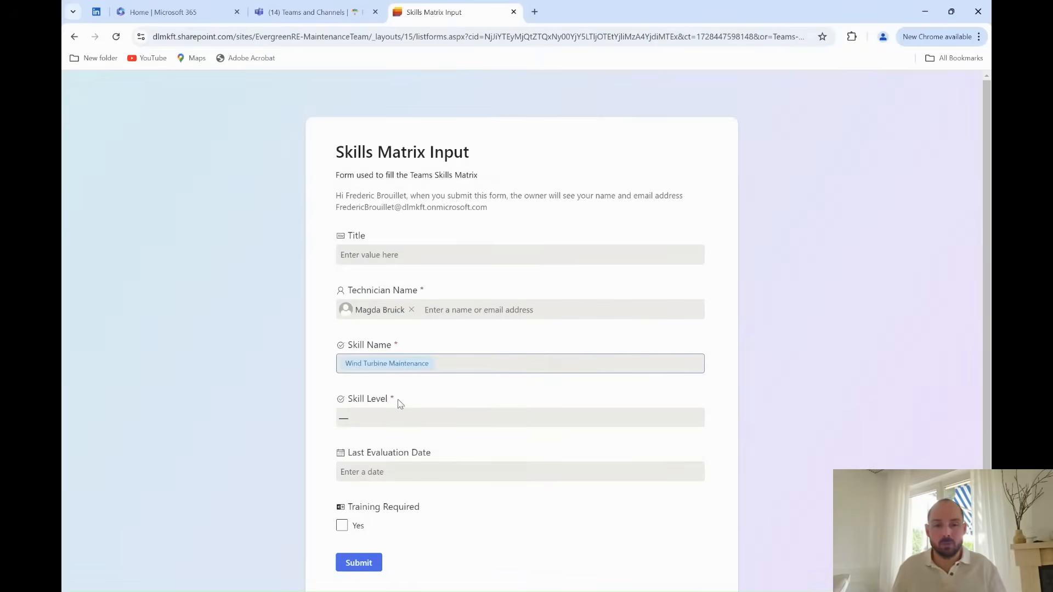
{"action": "left_click", "coordinate": [358, 563]}
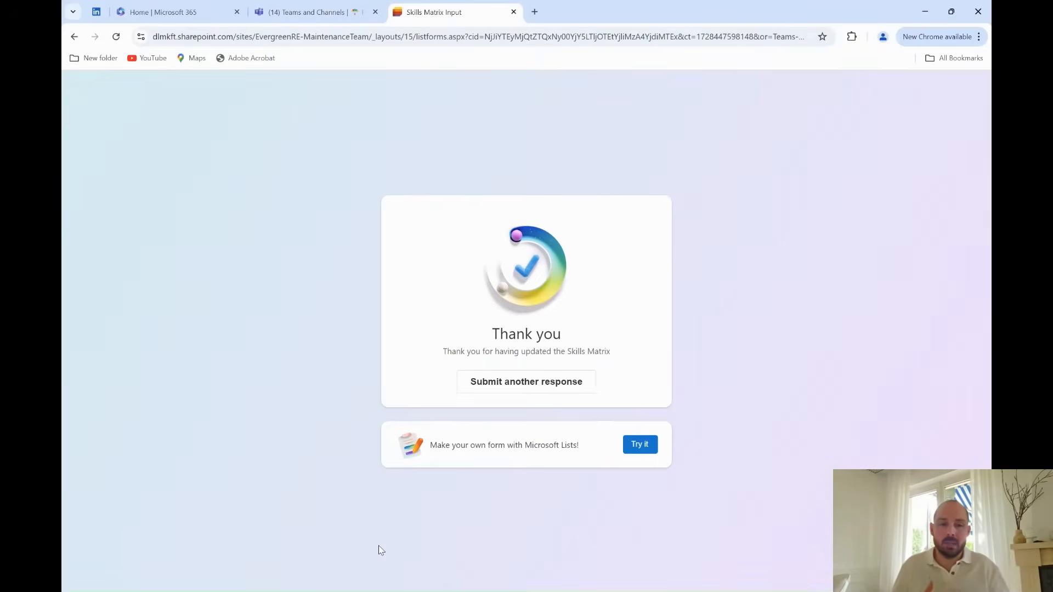
{"action": "left_click", "coordinate": [526, 381]}
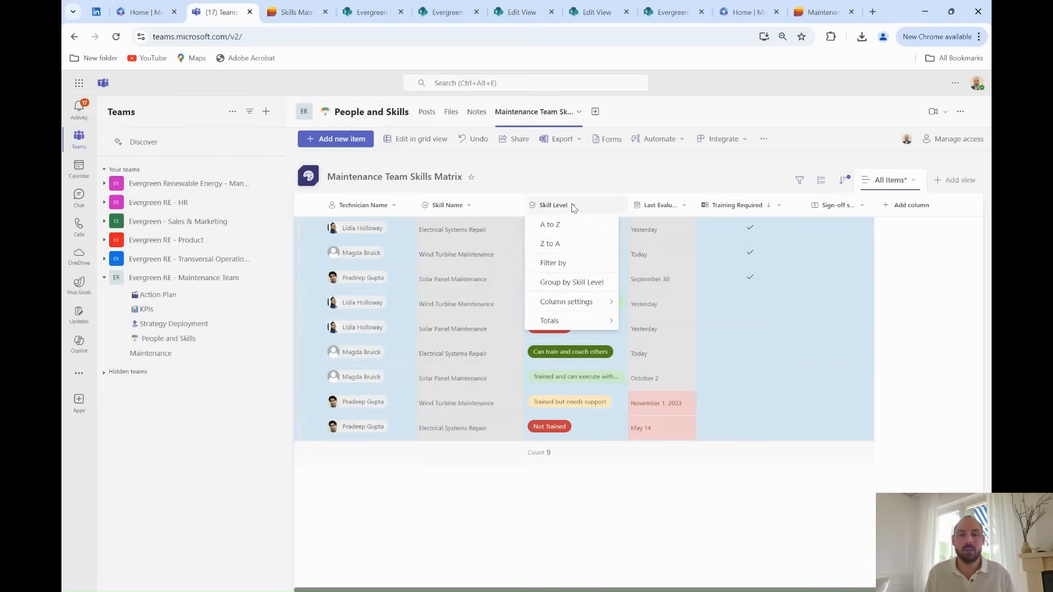
{"action": "left_click", "coordinate": [566, 302]}
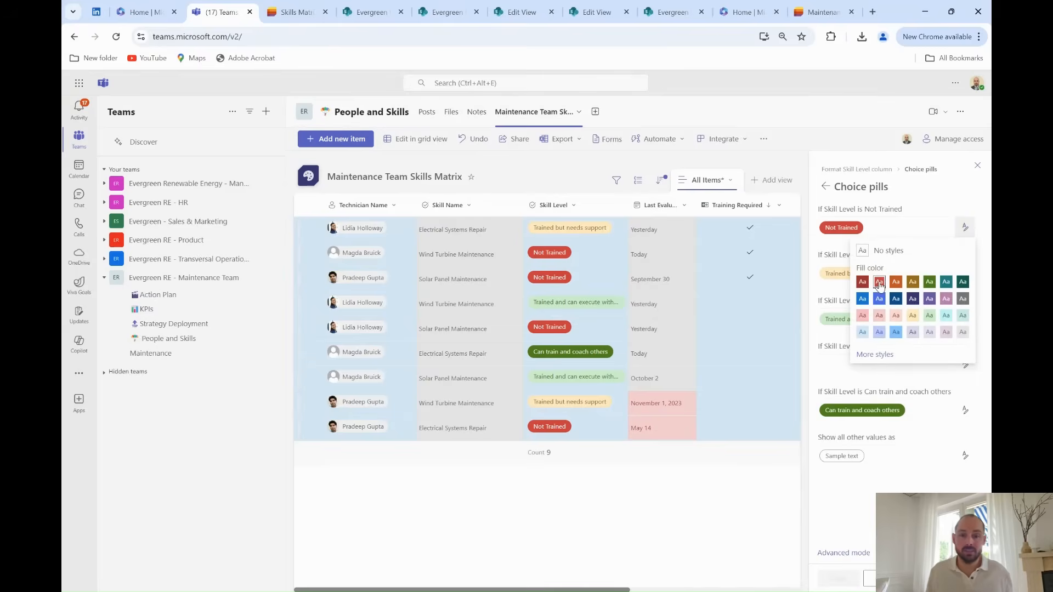
{"action": "left_click", "coordinate": [964, 277]}
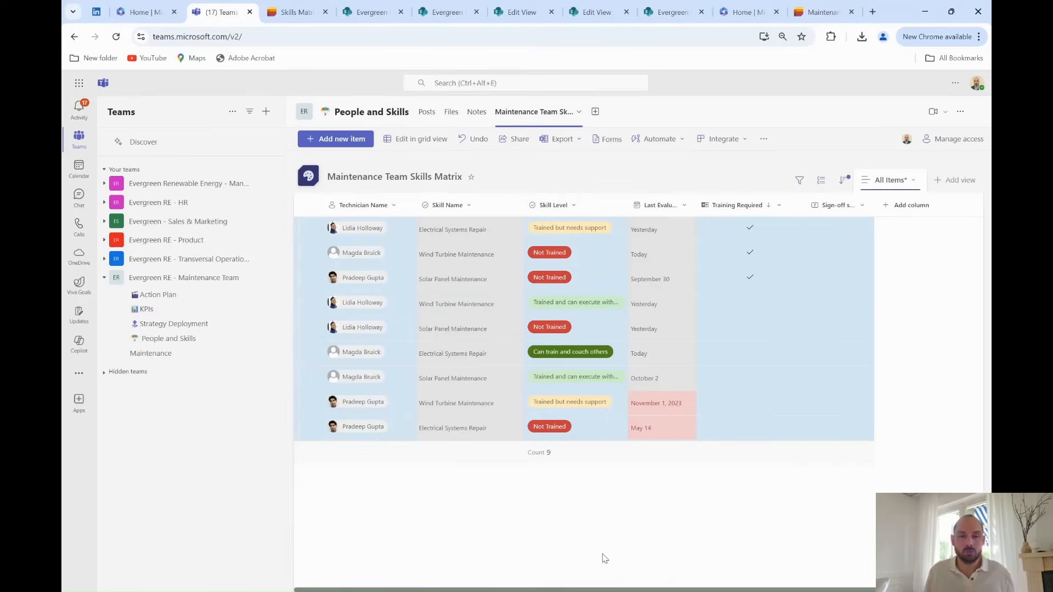
{"action": "left_click", "coordinate": [684, 205]}
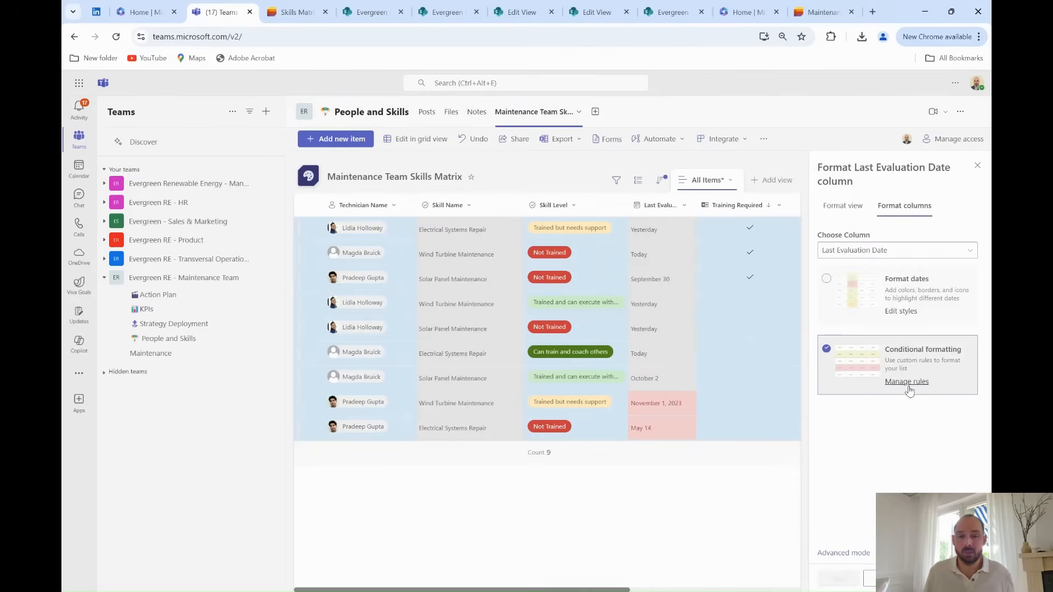
{"action": "left_click", "coordinate": [906, 382]}
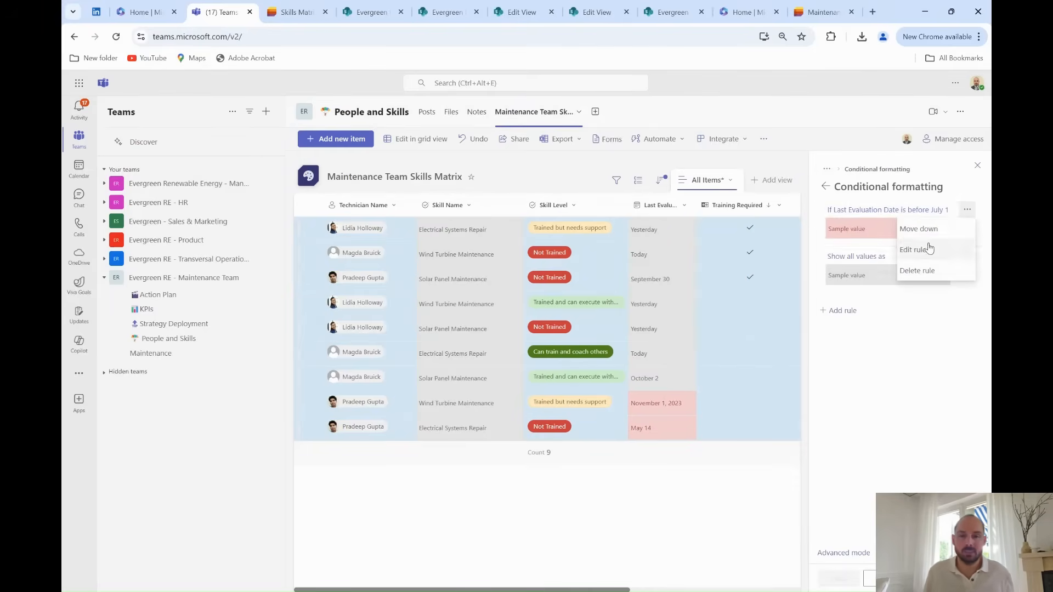
{"action": "left_click", "coordinate": [912, 249]}
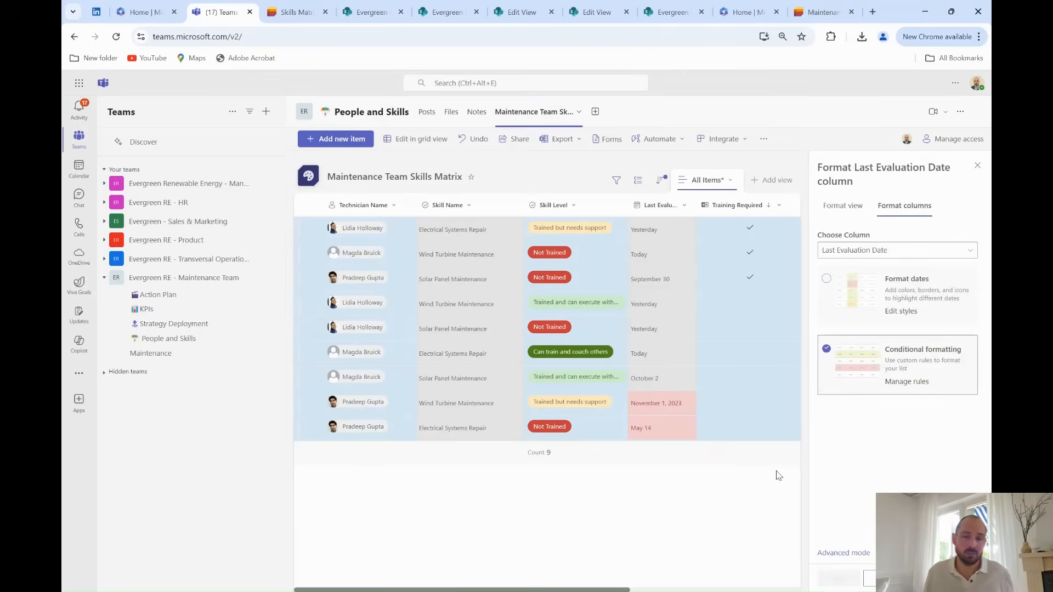
{"action": "left_click", "coordinate": [977, 165]}
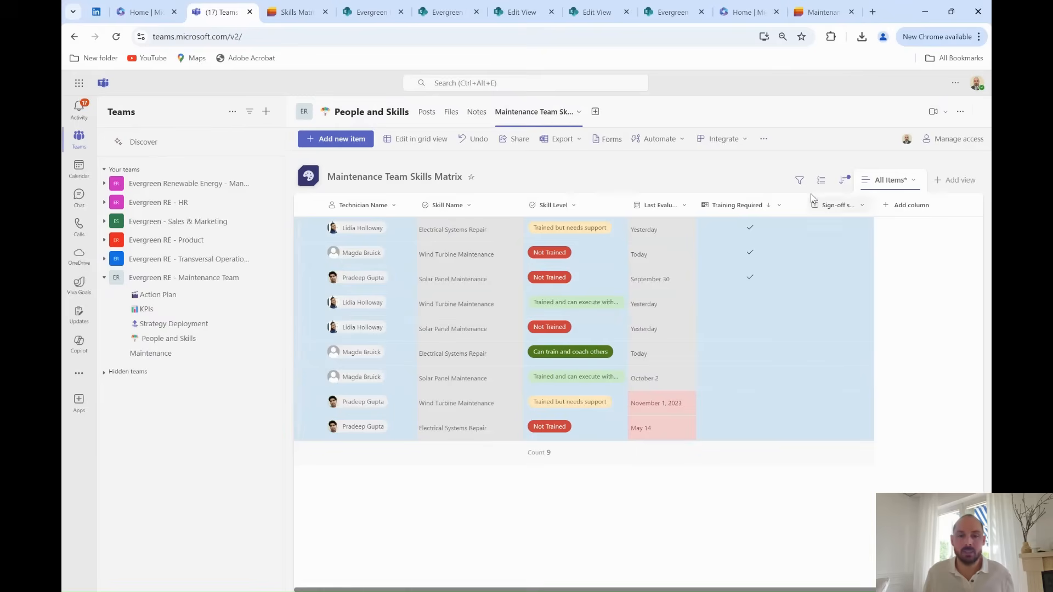
Group the rows by Skill Name and select the second Solar Panel Maintenance entry.
{"action": "left_click", "coordinate": [841, 180]}
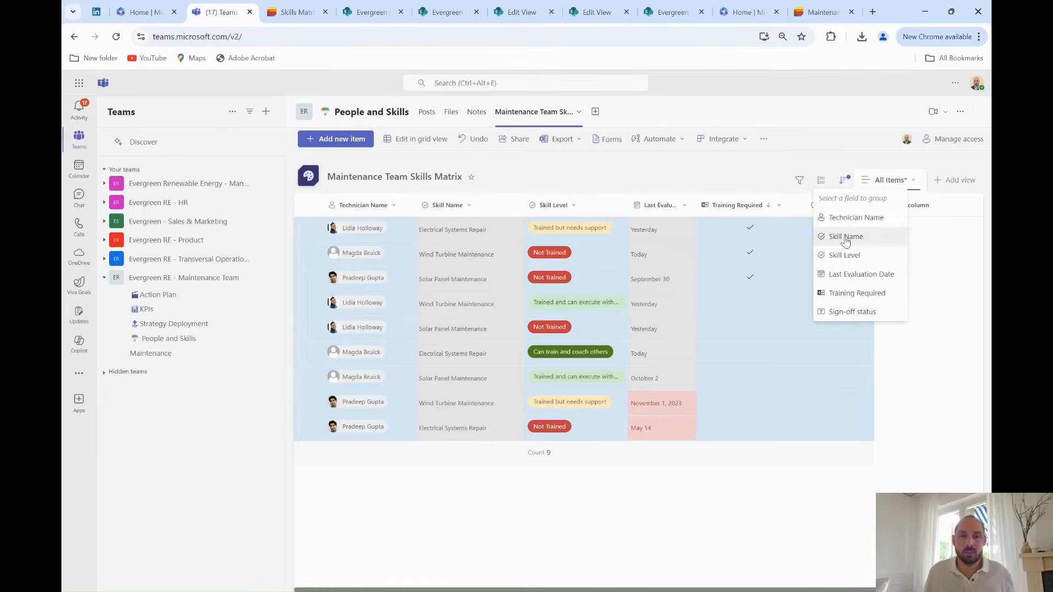
{"action": "left_click", "coordinate": [846, 236]}
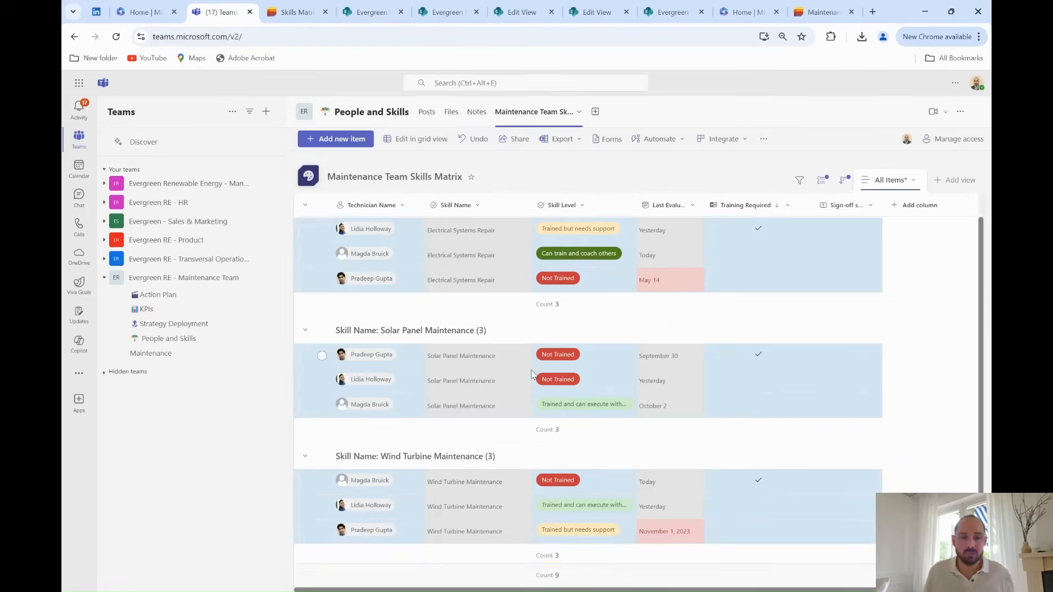
{"action": "scroll", "scroll_direction": "down", "scroll_amount": 3}
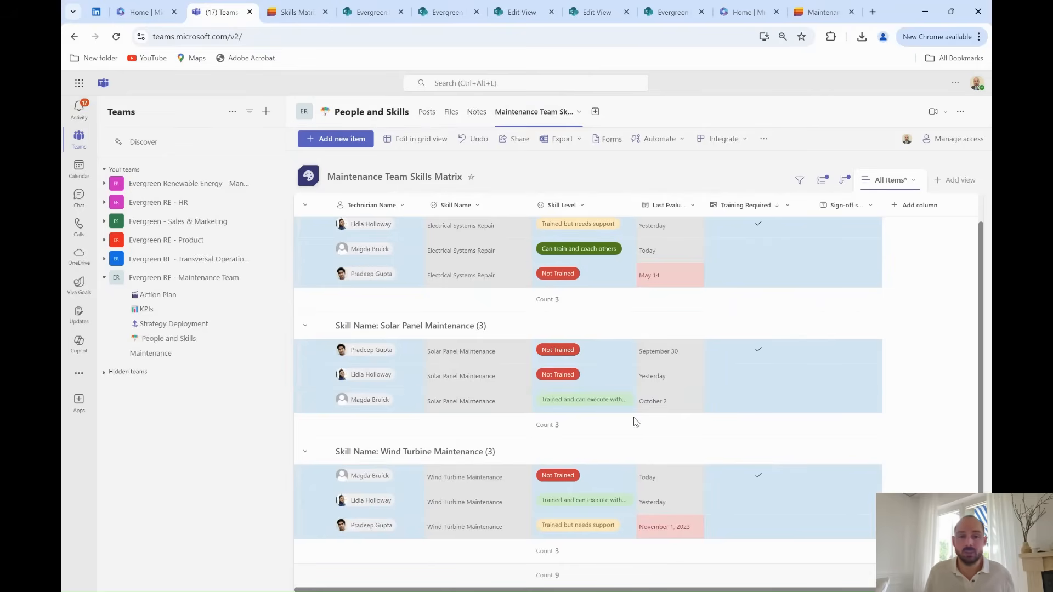
{"action": "left_click", "coordinate": [322, 375]}
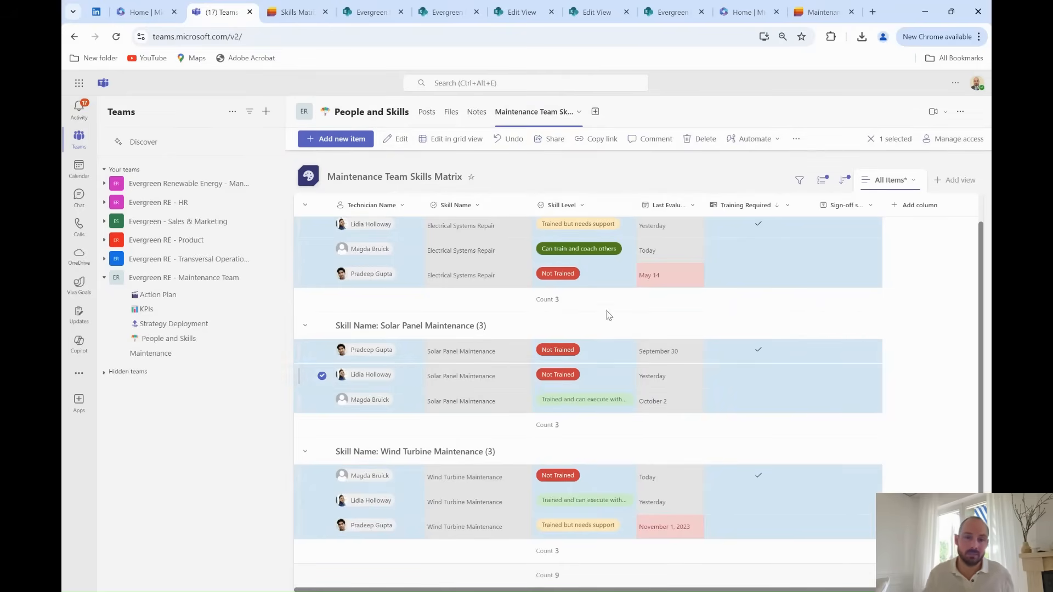
Tick Training Required on the selected Solar Panel Maintenance entry and save it.
{"action": "left_click", "coordinate": [370, 374]}
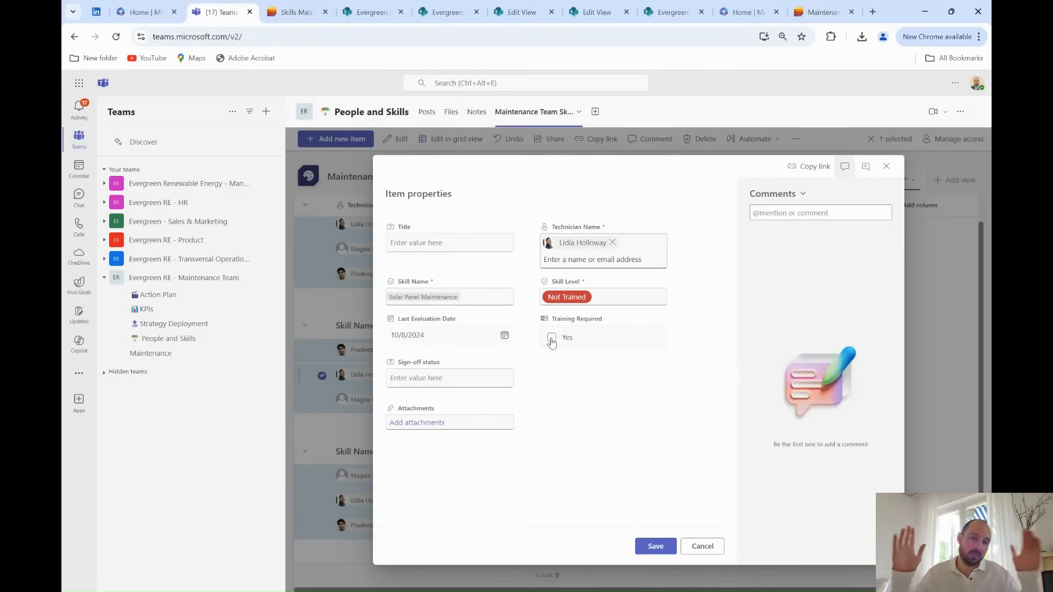
{"action": "left_click", "coordinate": [551, 337]}
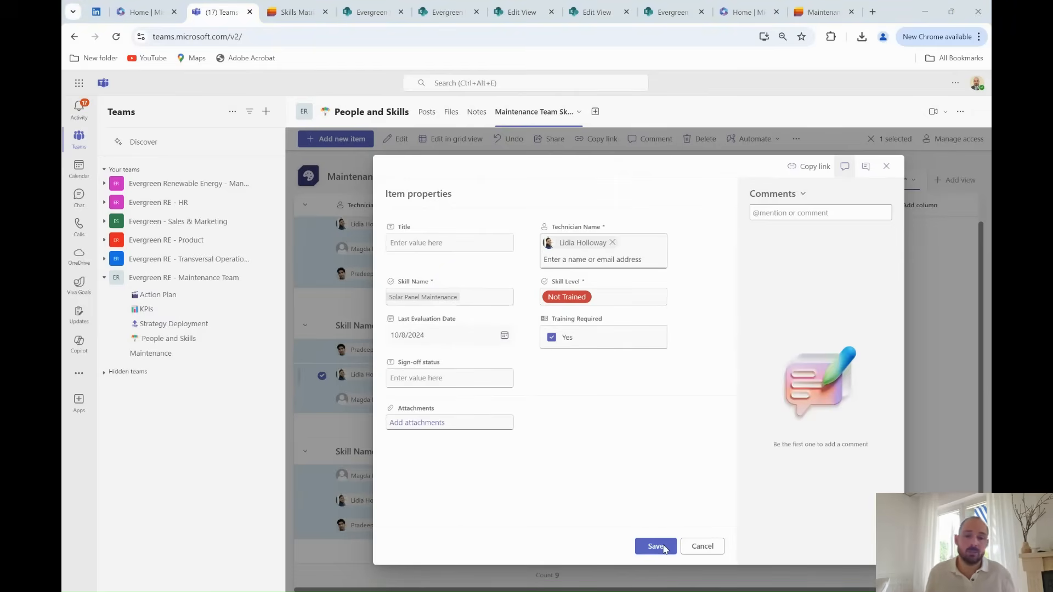
{"action": "mouse_move", "coordinate": [665, 557]}
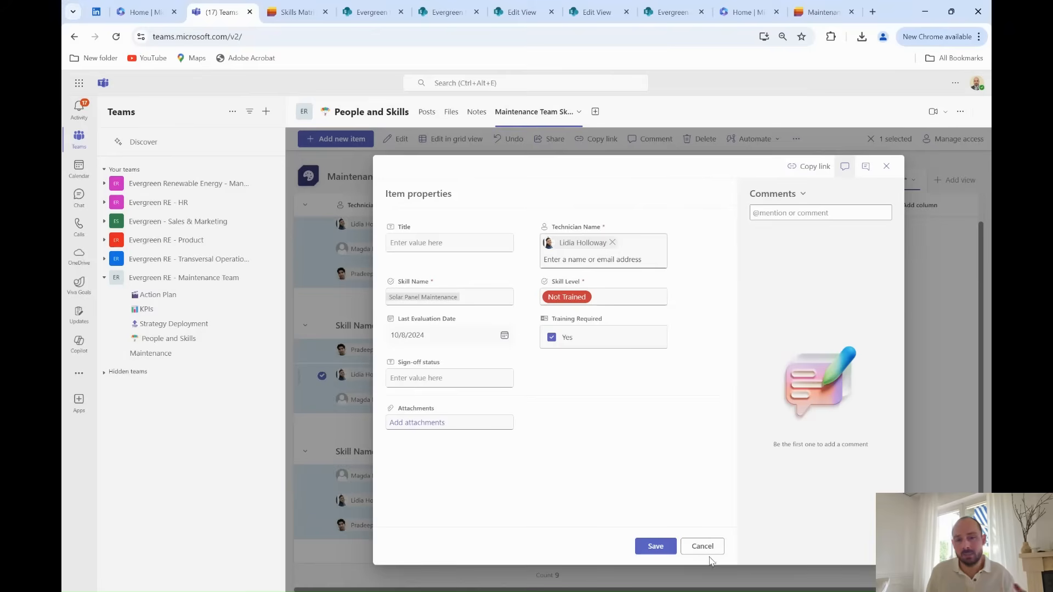
{"action": "left_click", "coordinate": [701, 546]}
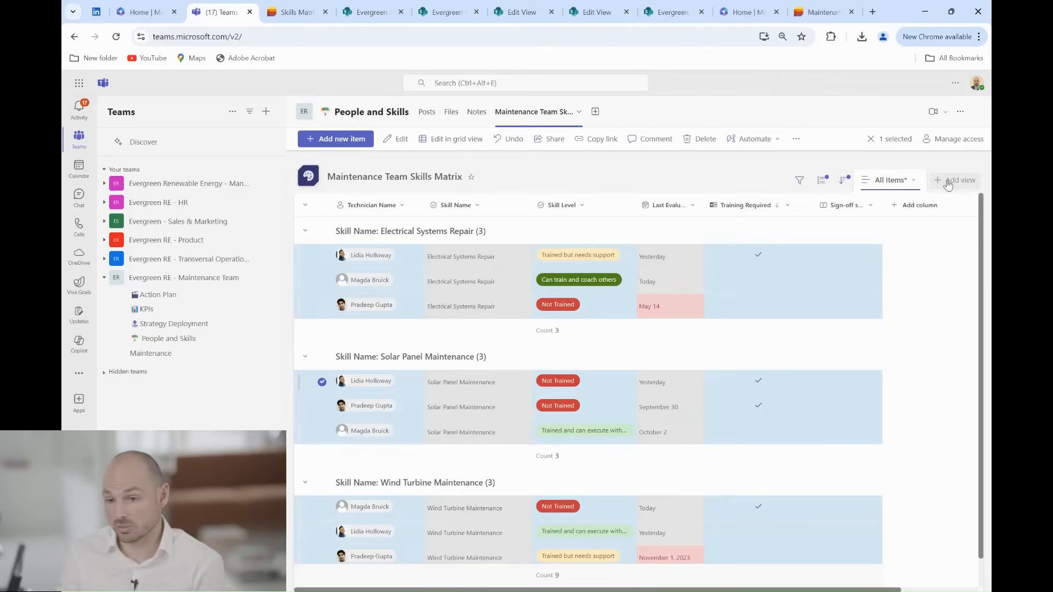
Add a board view 'Training Required View' organized by the Training Required column.
{"action": "left_click", "coordinate": [956, 179]}
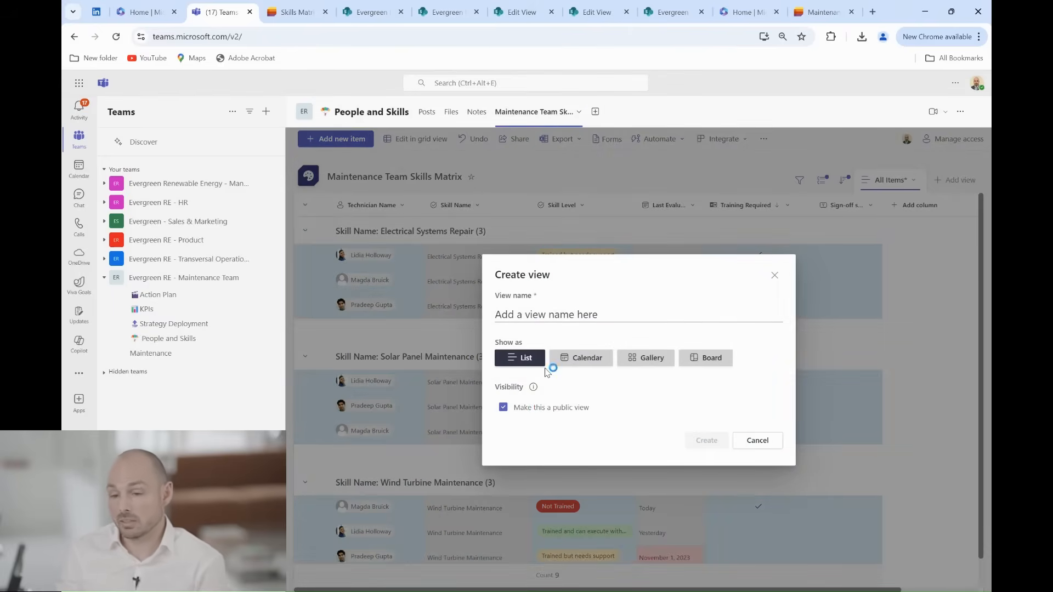
{"action": "mouse_move", "coordinate": [711, 357]}
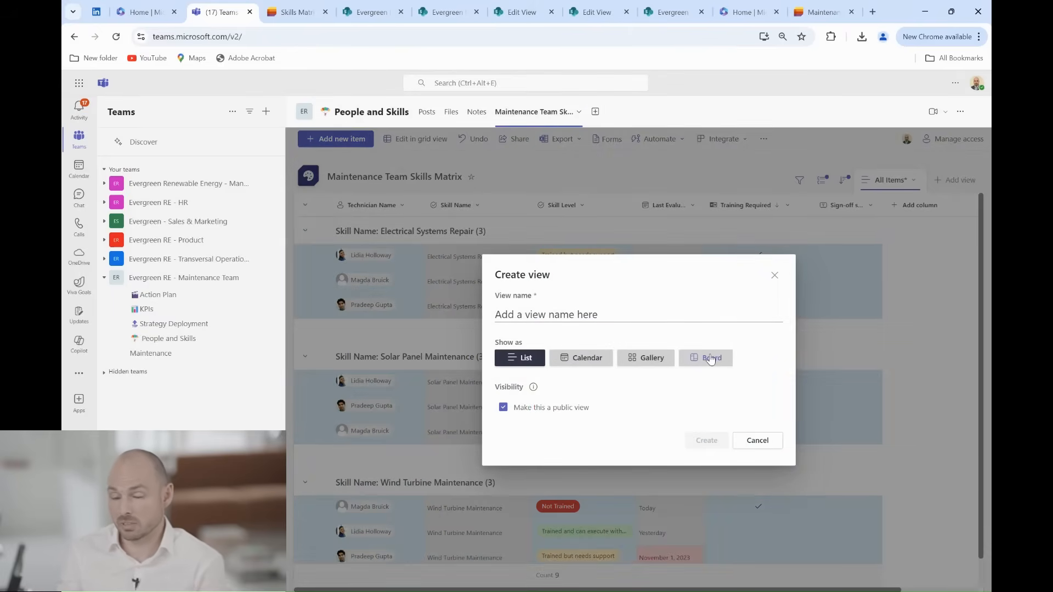
{"action": "left_click", "coordinate": [705, 357]}
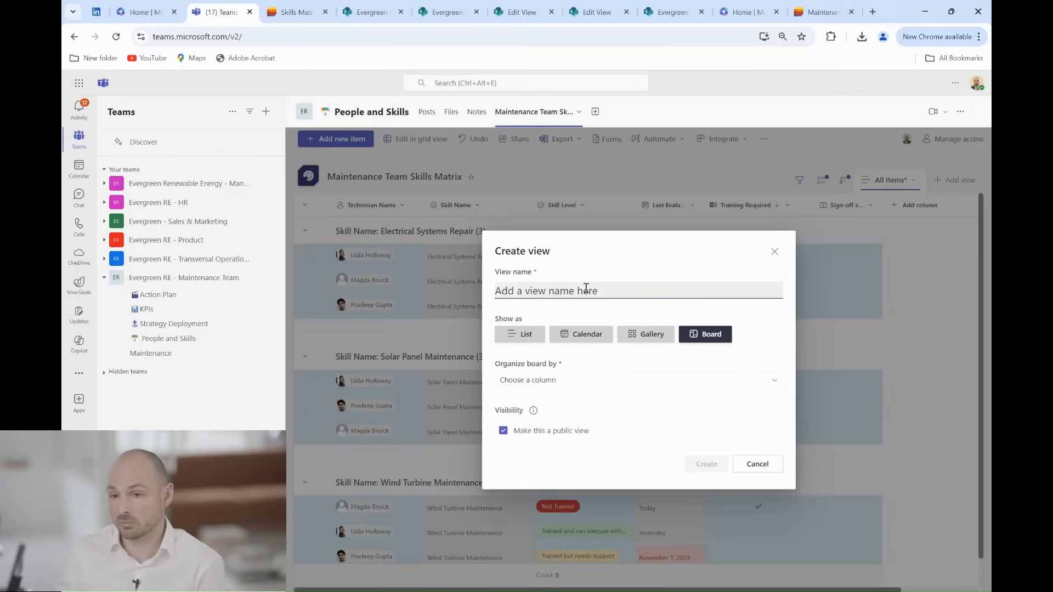
{"action": "type", "text": "Training Required"}
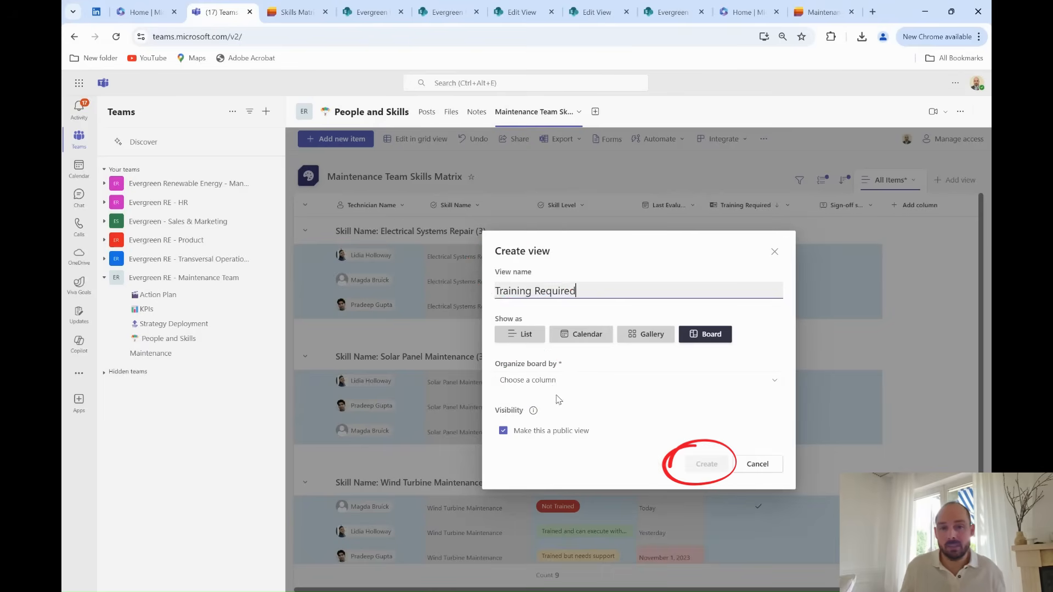
{"action": "left_click", "coordinate": [635, 379]}
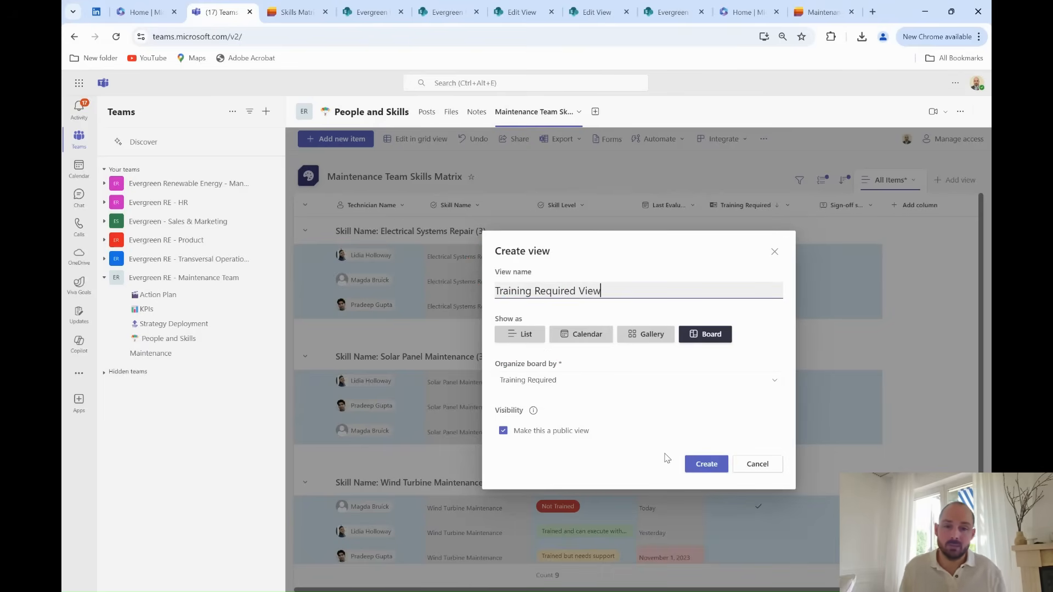
{"action": "left_click", "coordinate": [705, 463]}
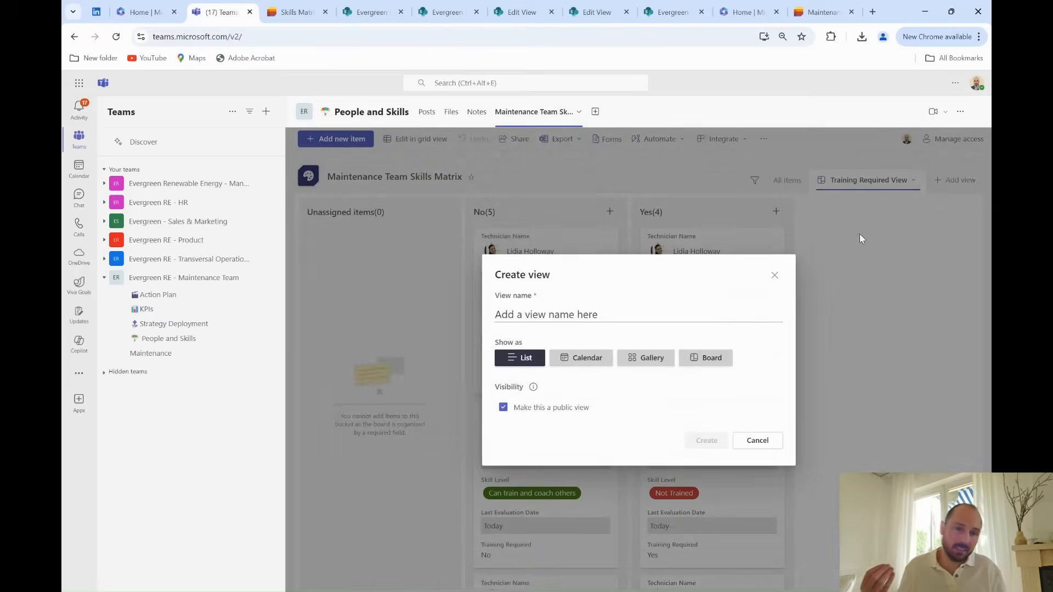
Create the 'Skills Matrix View' board organized by Skill Name, showing Wind Turbine, Electrical Systems and Solar Panel columns.
{"action": "type", "text": "Skills Matrix View"}
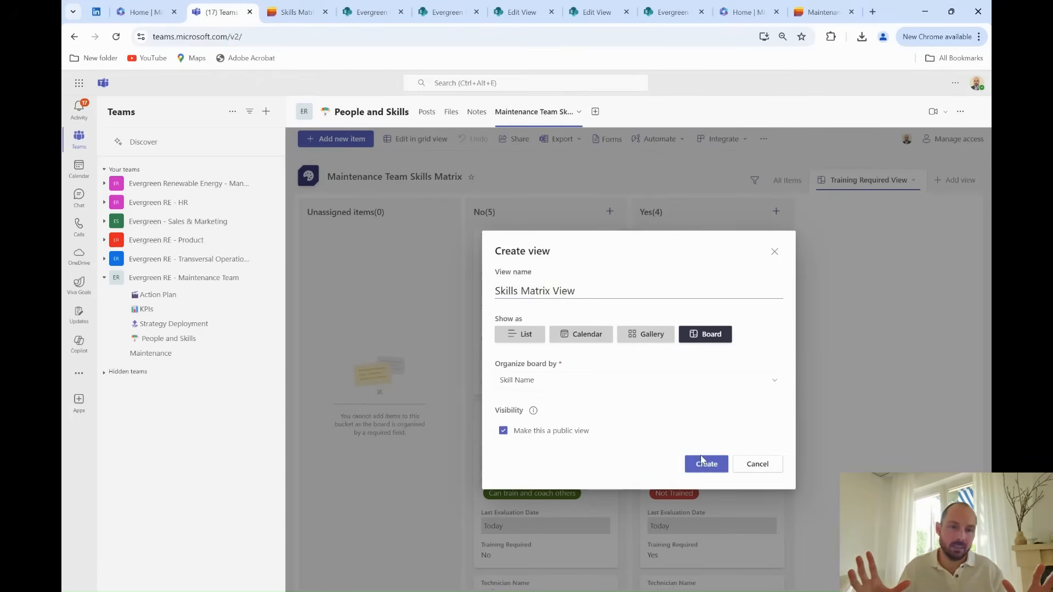
{"action": "left_click", "coordinate": [706, 463]}
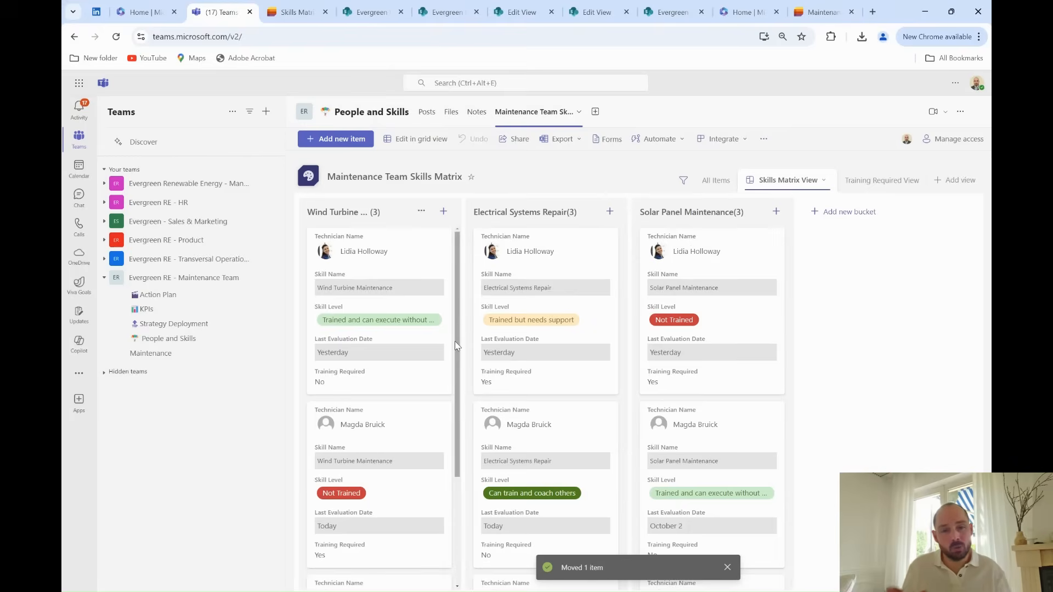
{"action": "scroll", "scroll_direction": "down", "scroll_amount": 3}
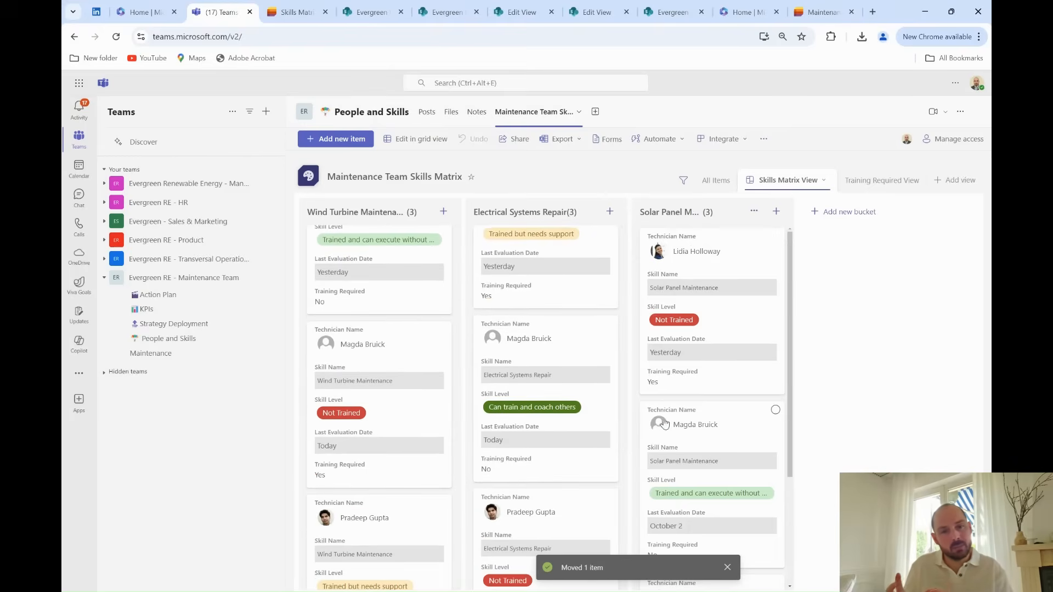